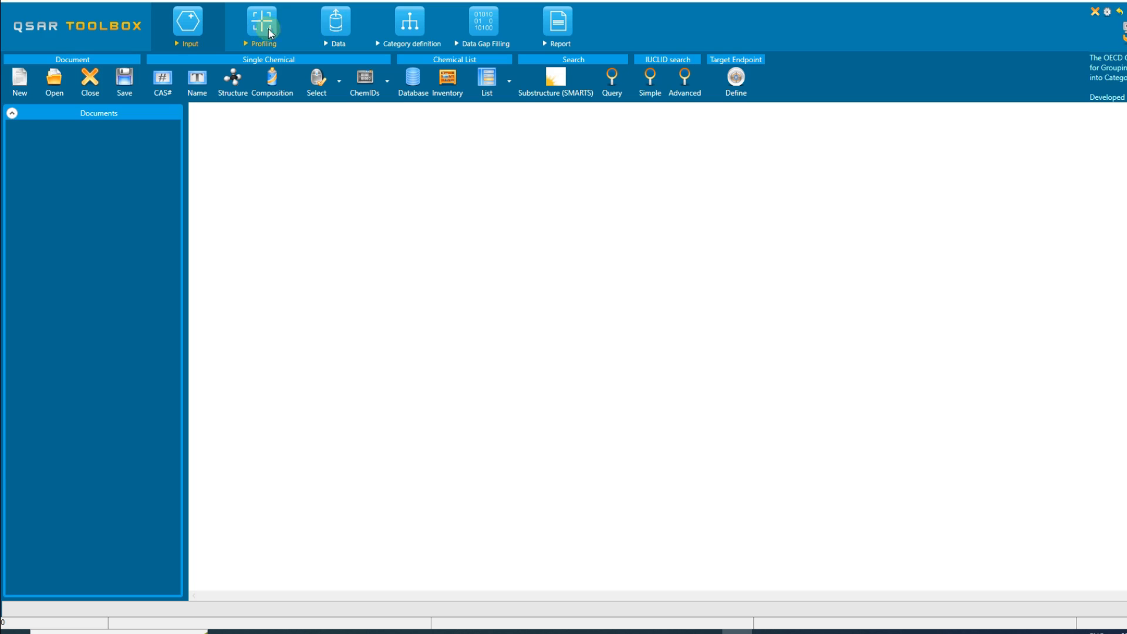
- Create a new document accepting the default name 'Document 1'
click(334, 21)
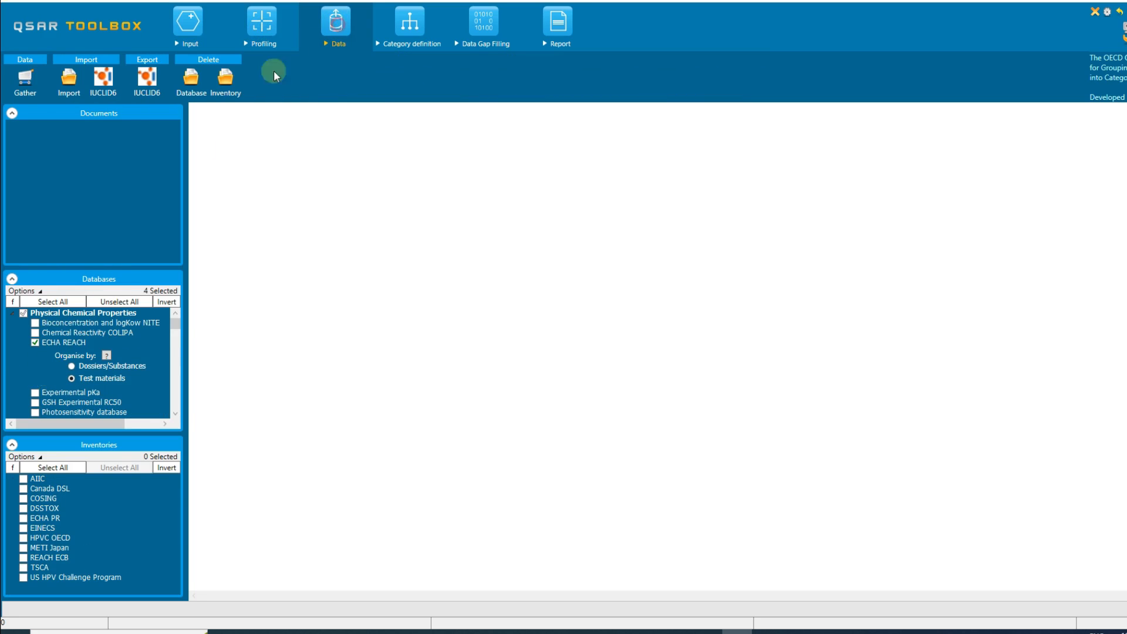
mouse_move(251, 109)
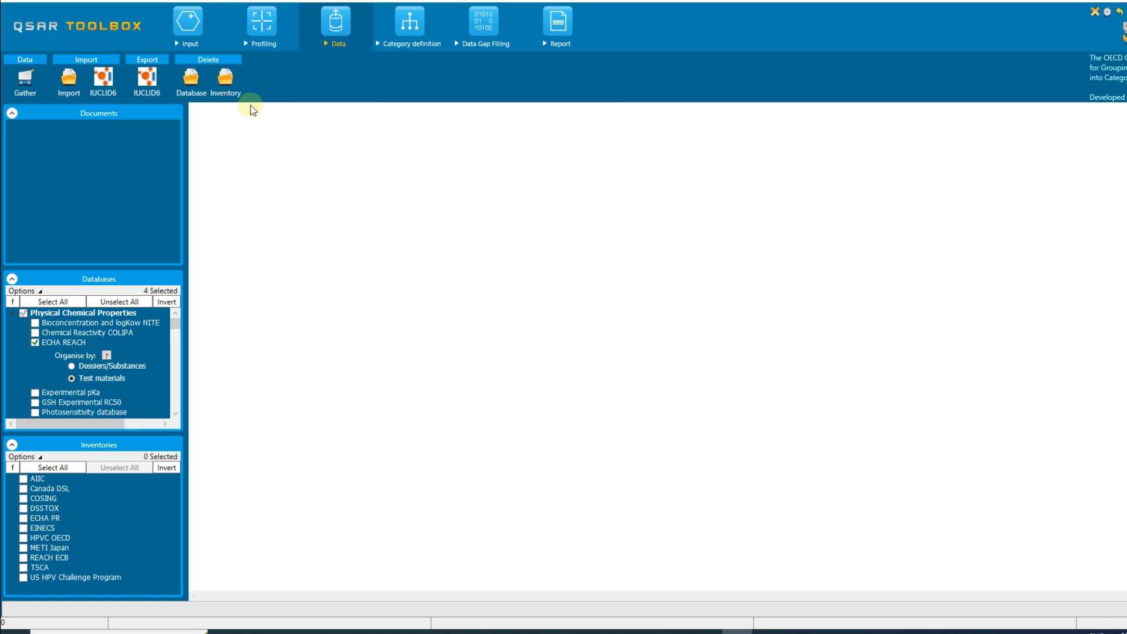
click(186, 26)
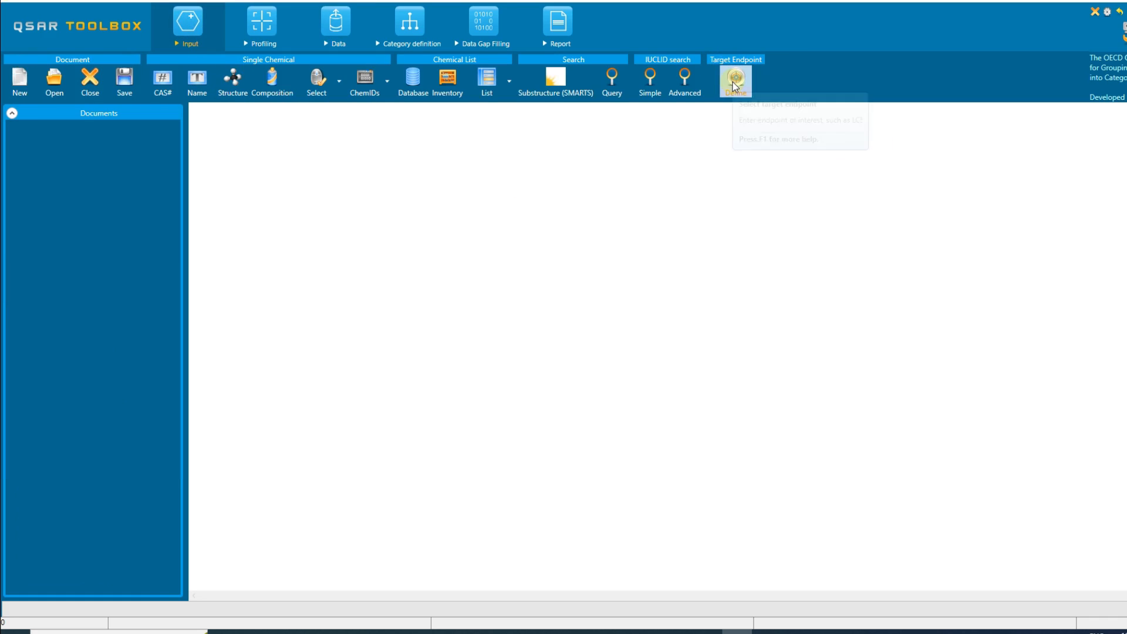
click(735, 81)
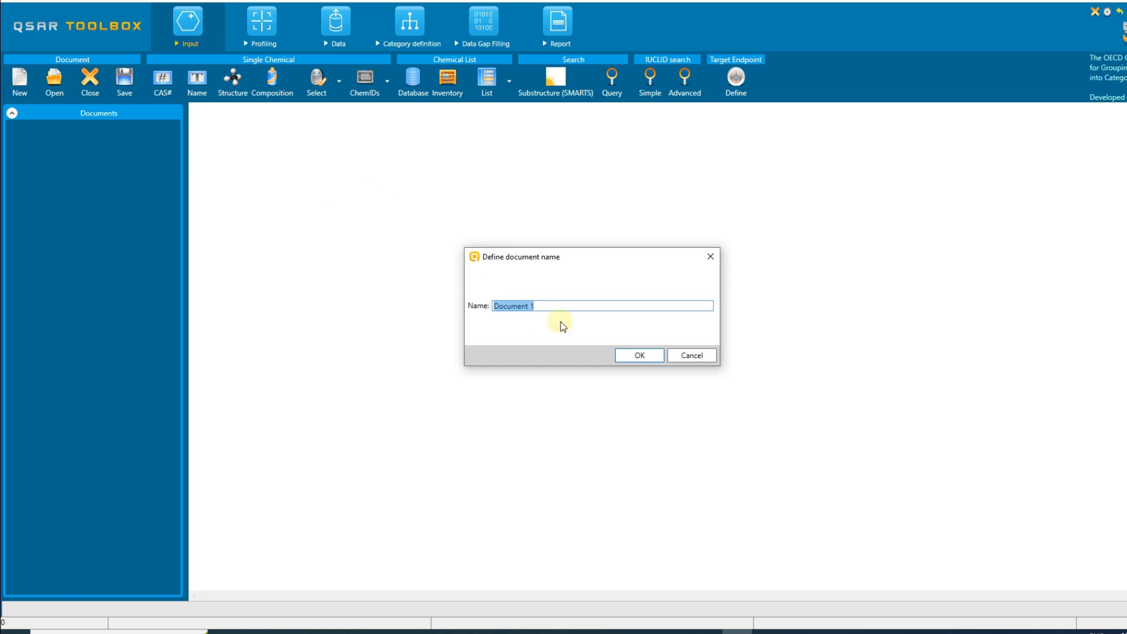
click(637, 354)
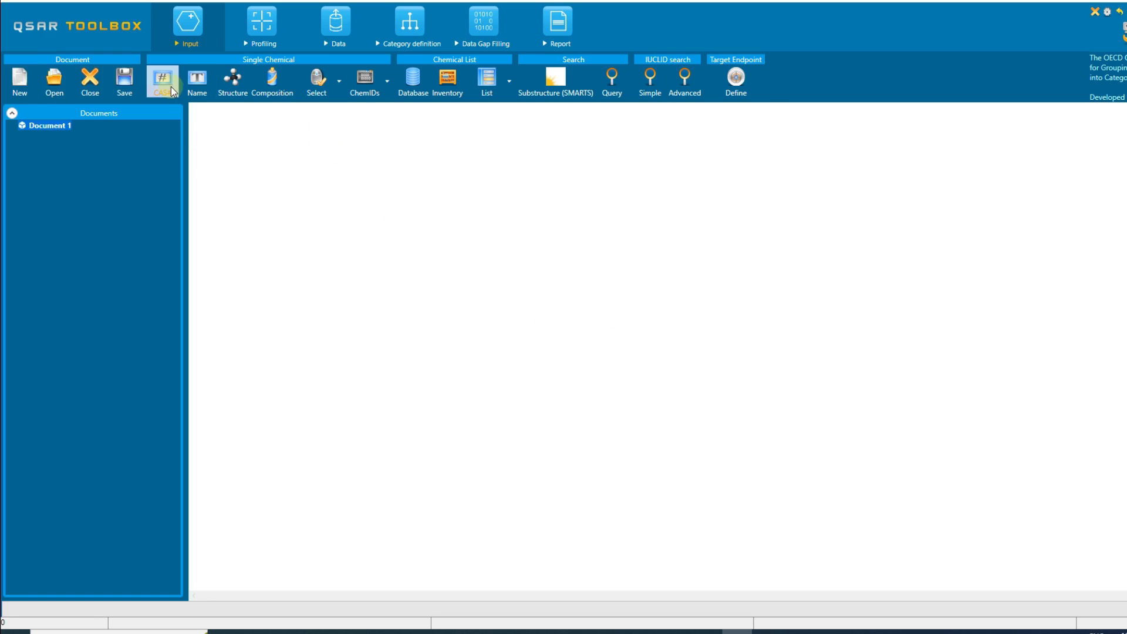
- Load 3,4-dimethylaniline into the document by CAS number 95-64-7
click(162, 81)
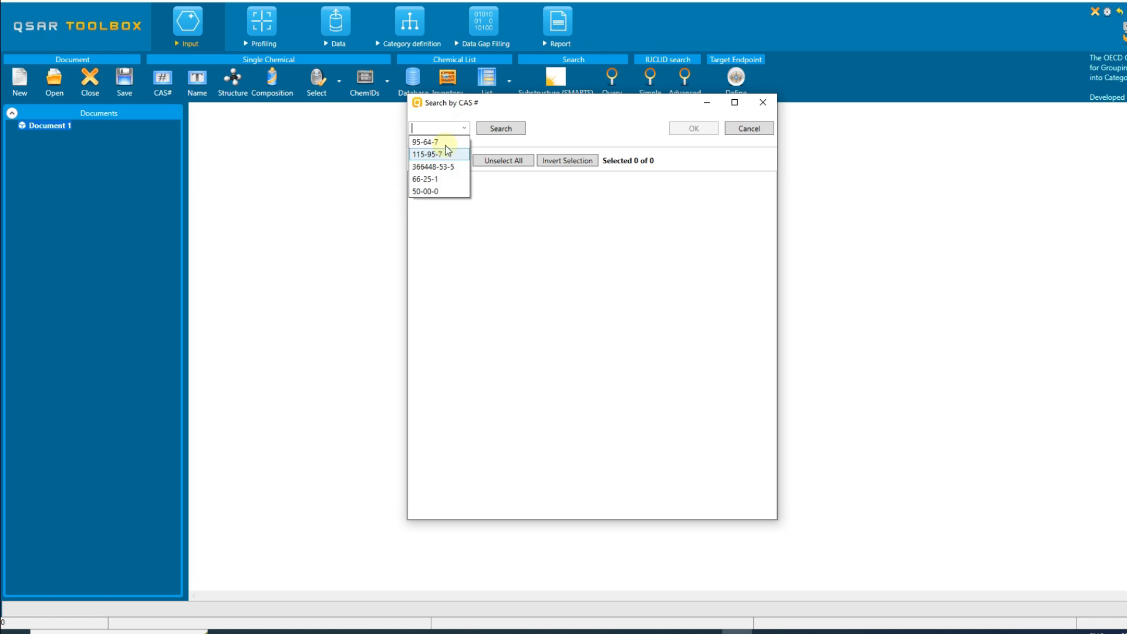
click(424, 142)
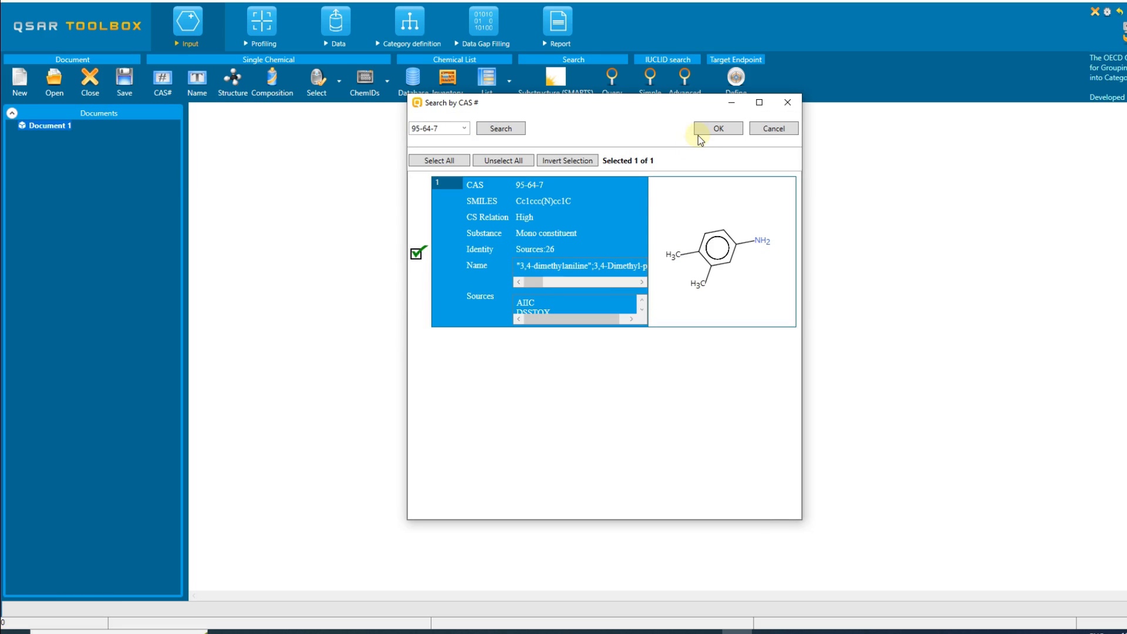
click(716, 128)
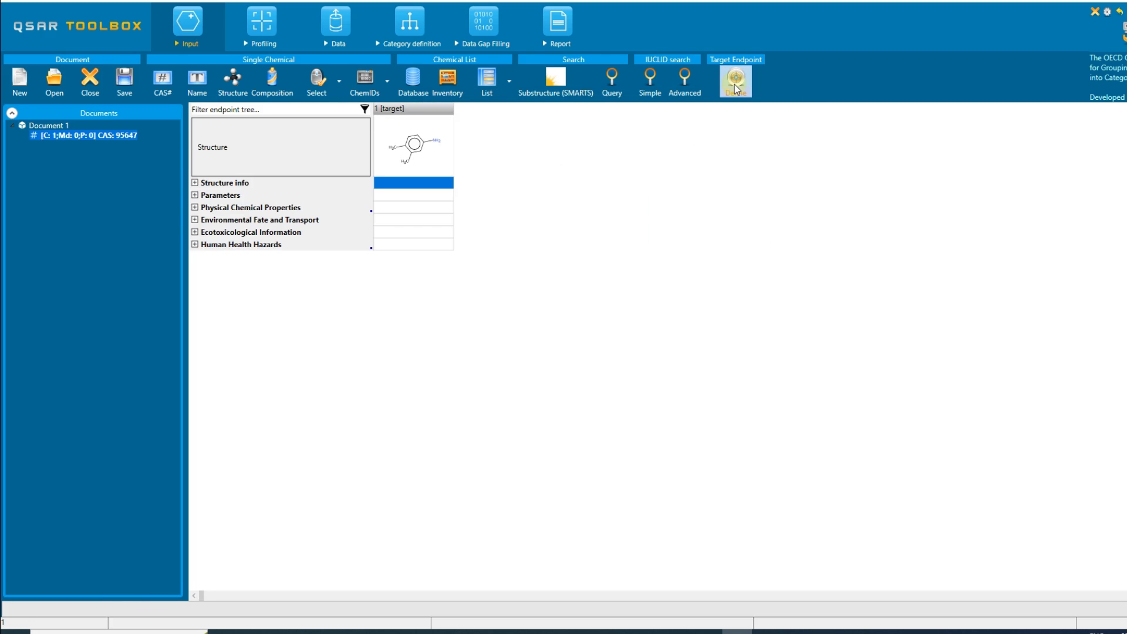
- Begin the target endpoint definition and expand Ecotoxicological Information to its toxicity endpoints
click(733, 78)
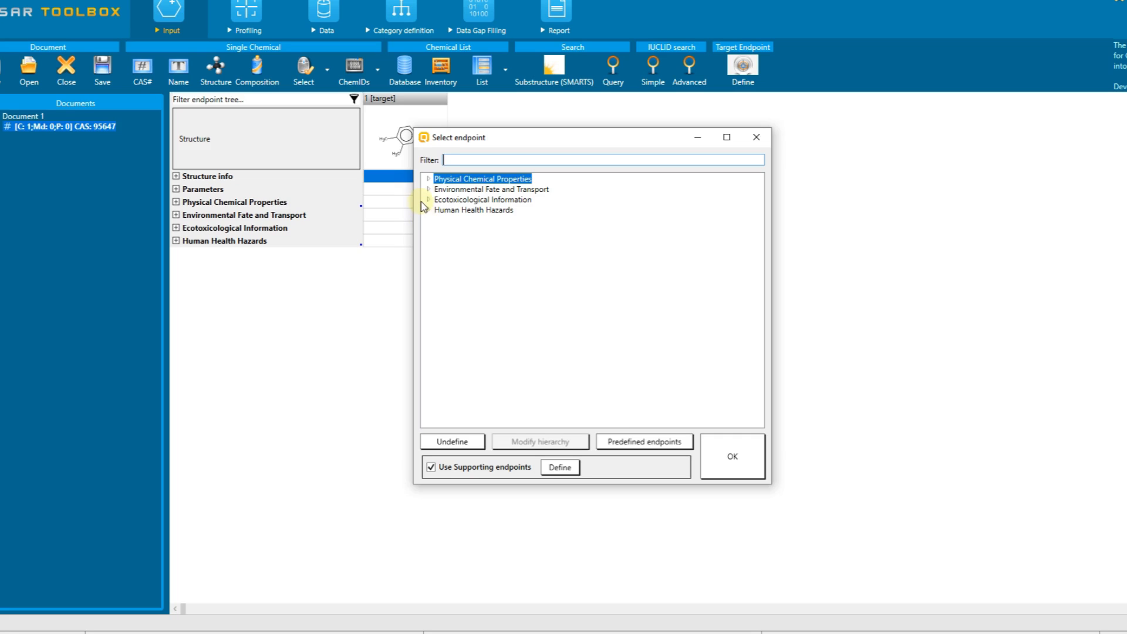
click(427, 200)
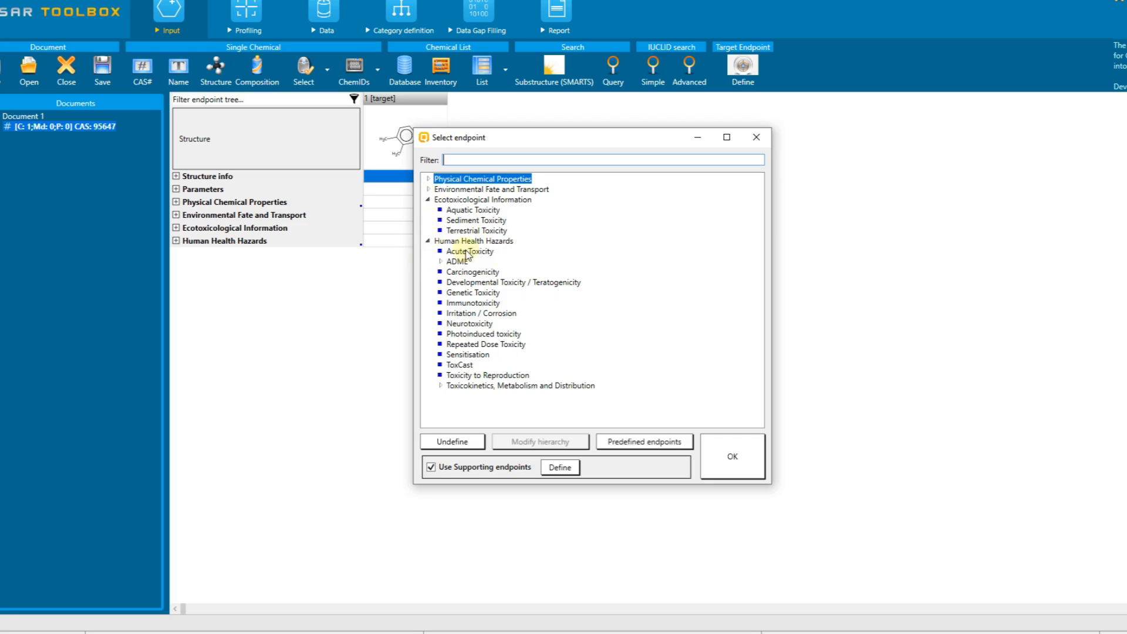
click(428, 200)
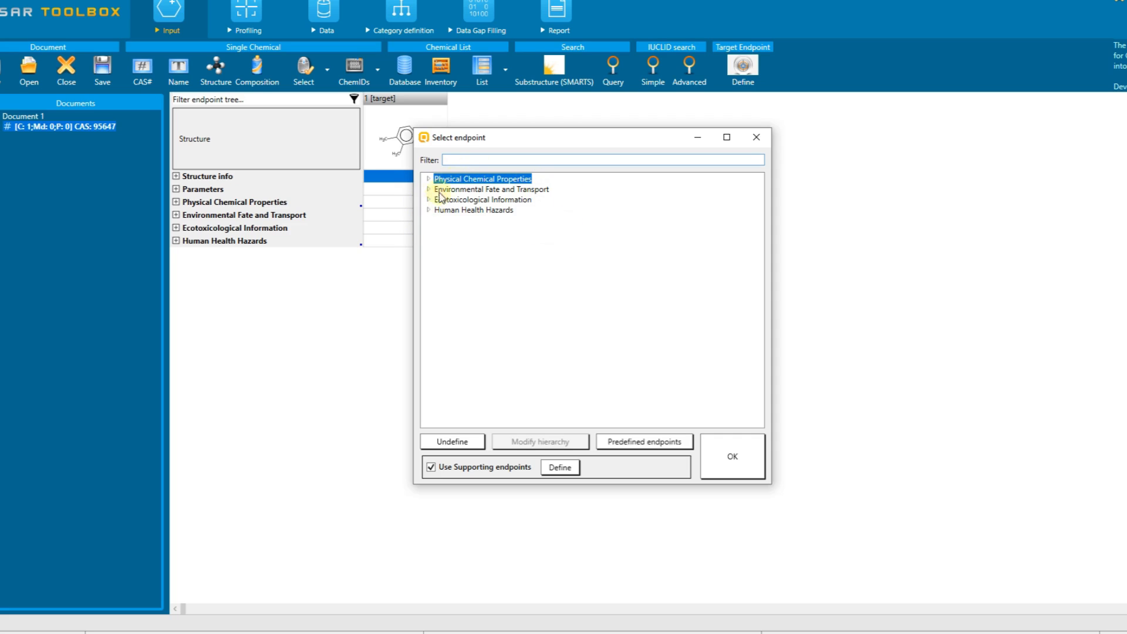
mouse_move(494, 223)
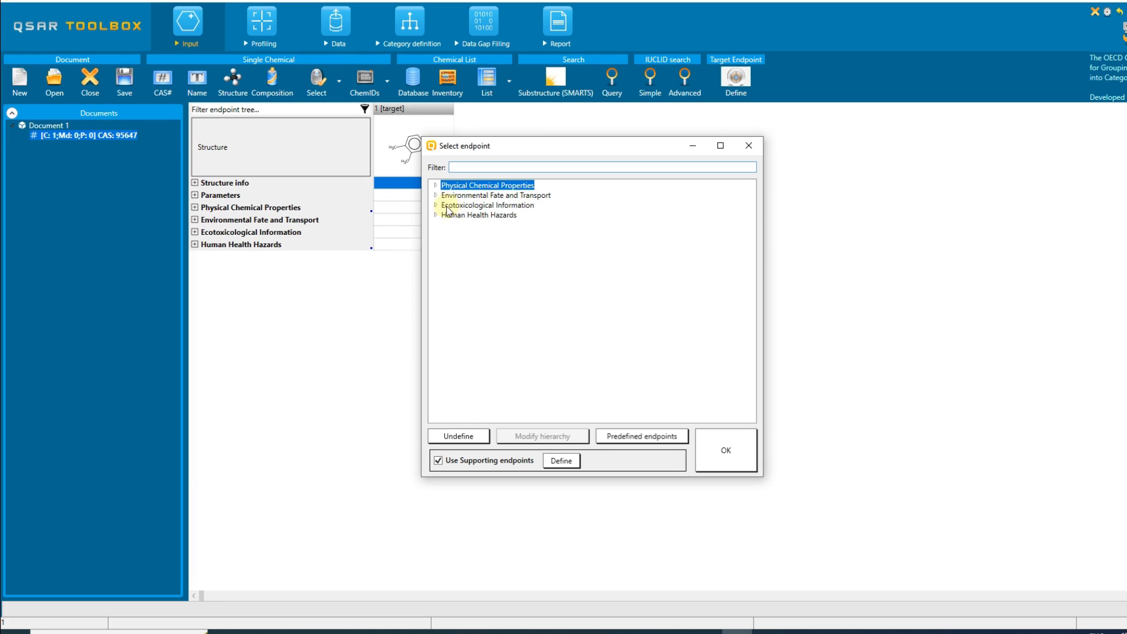
click(489, 204)
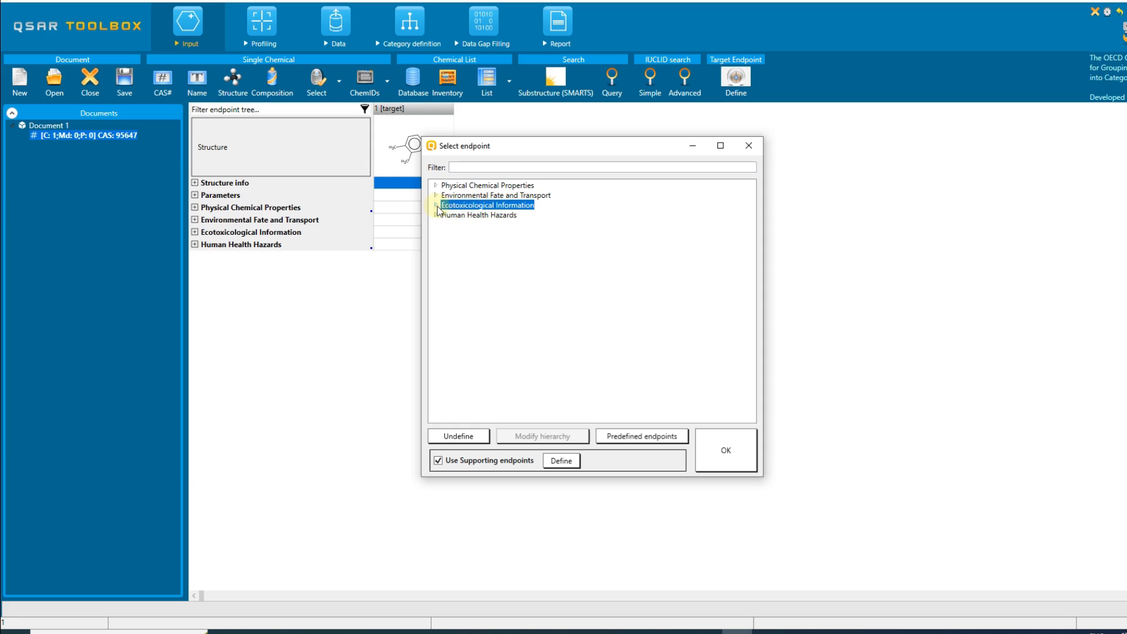
click(437, 204)
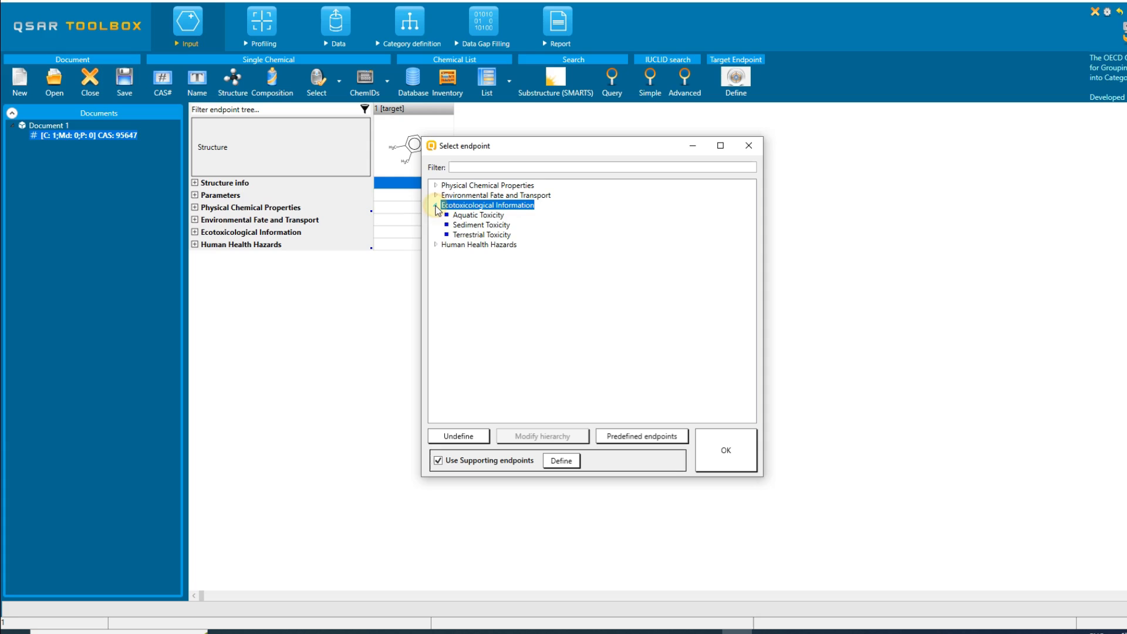
- Choose Aquatic Toxicity and set its effect to Mortality via the name filter
click(478, 214)
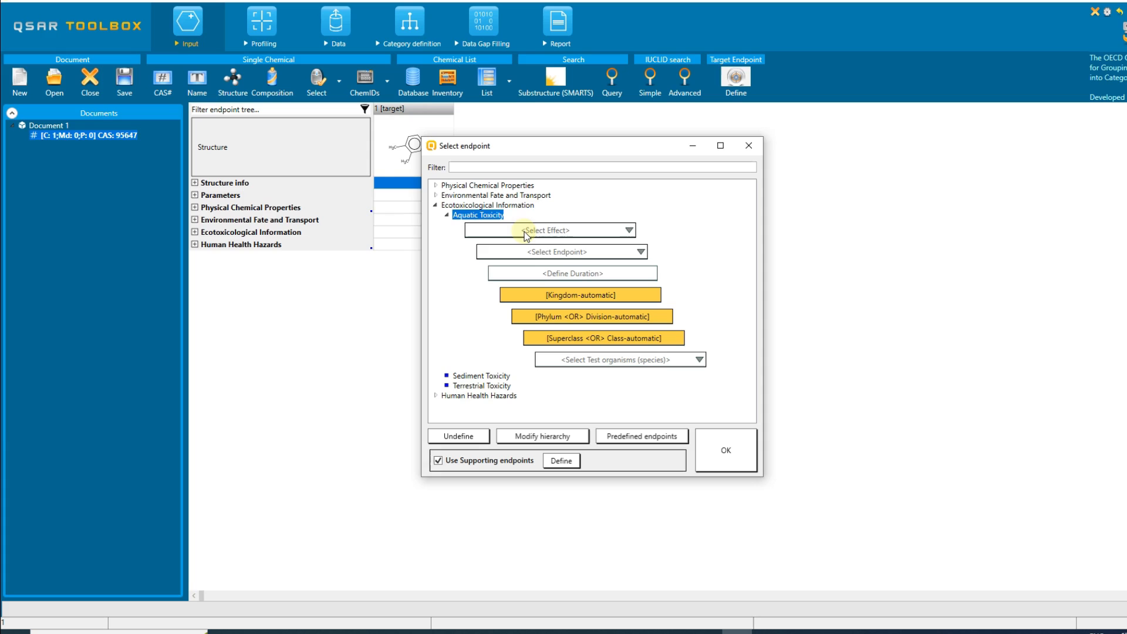
mouse_move(563, 316)
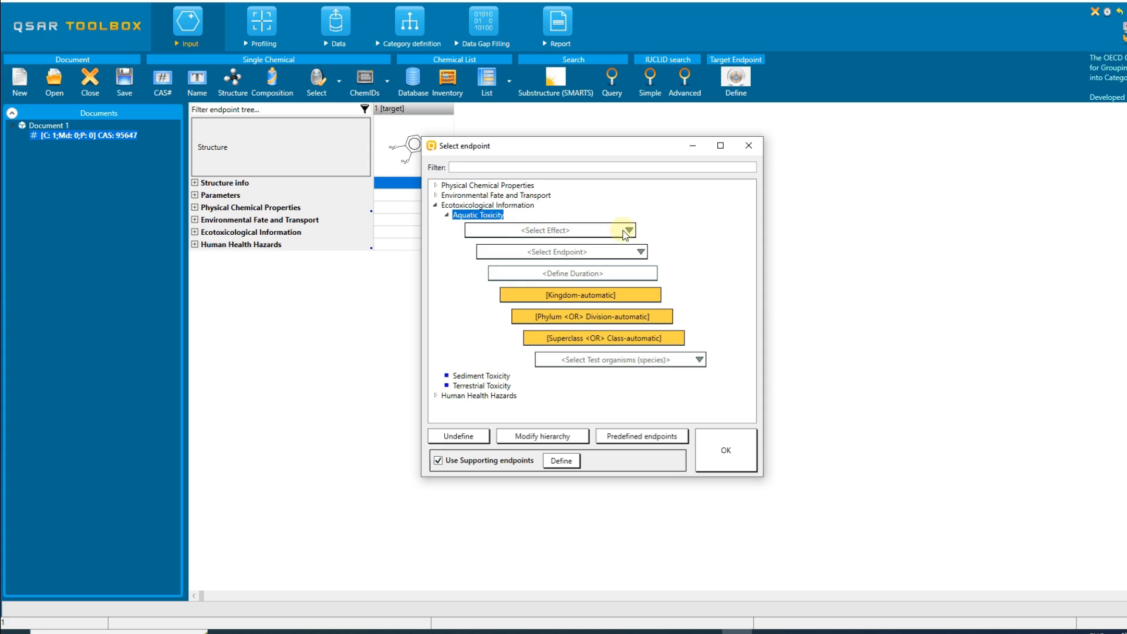
click(627, 230)
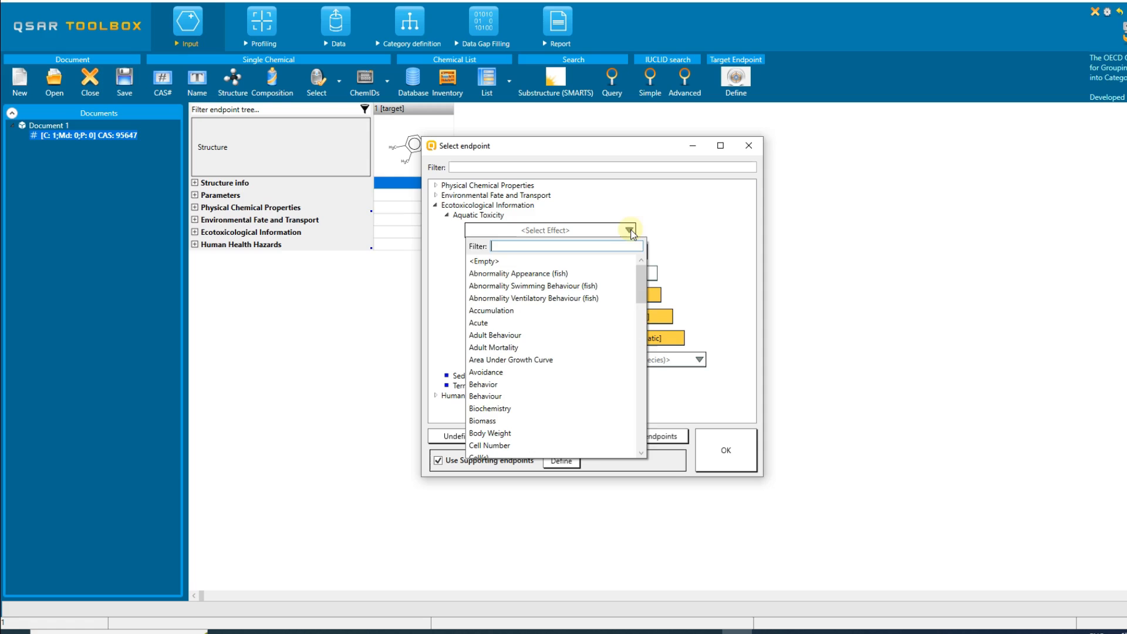
click(638, 251)
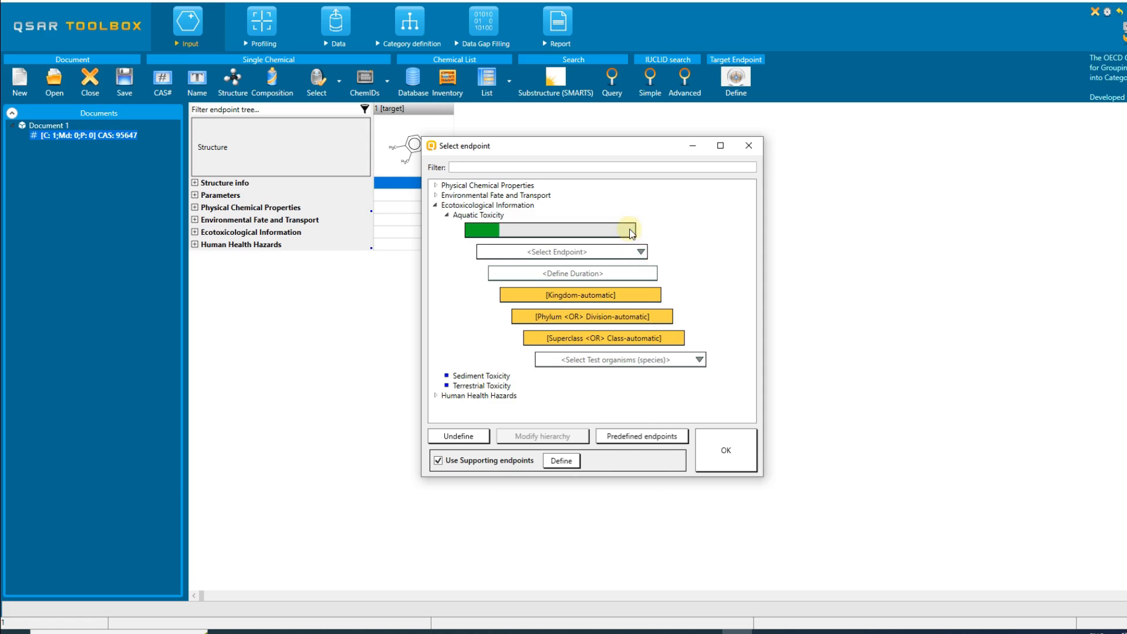
click(631, 230)
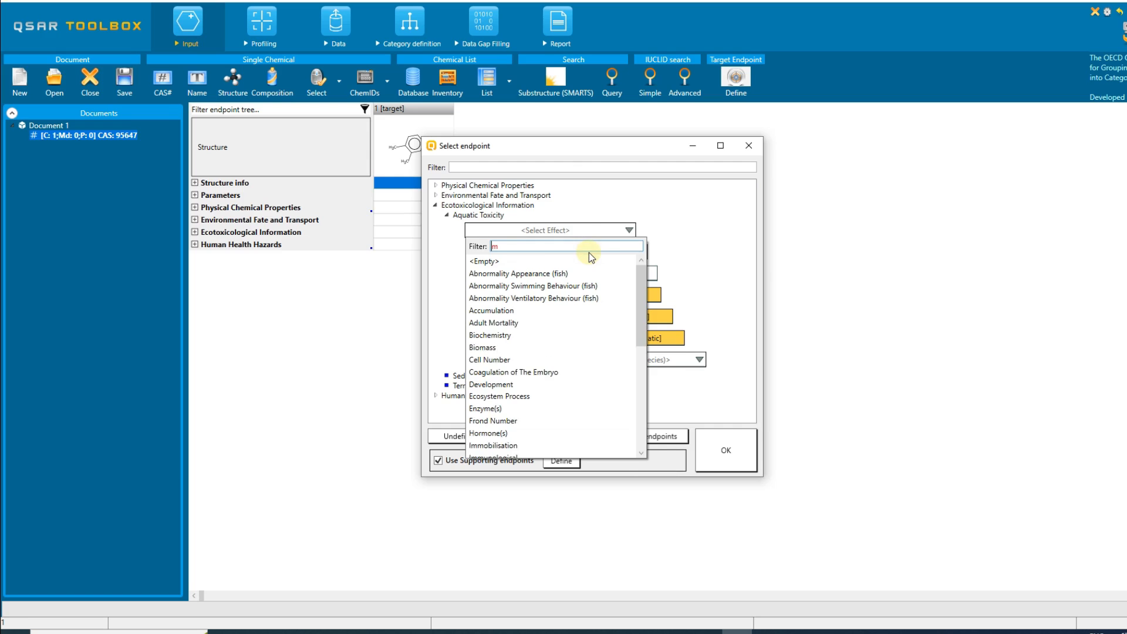
text(orta)
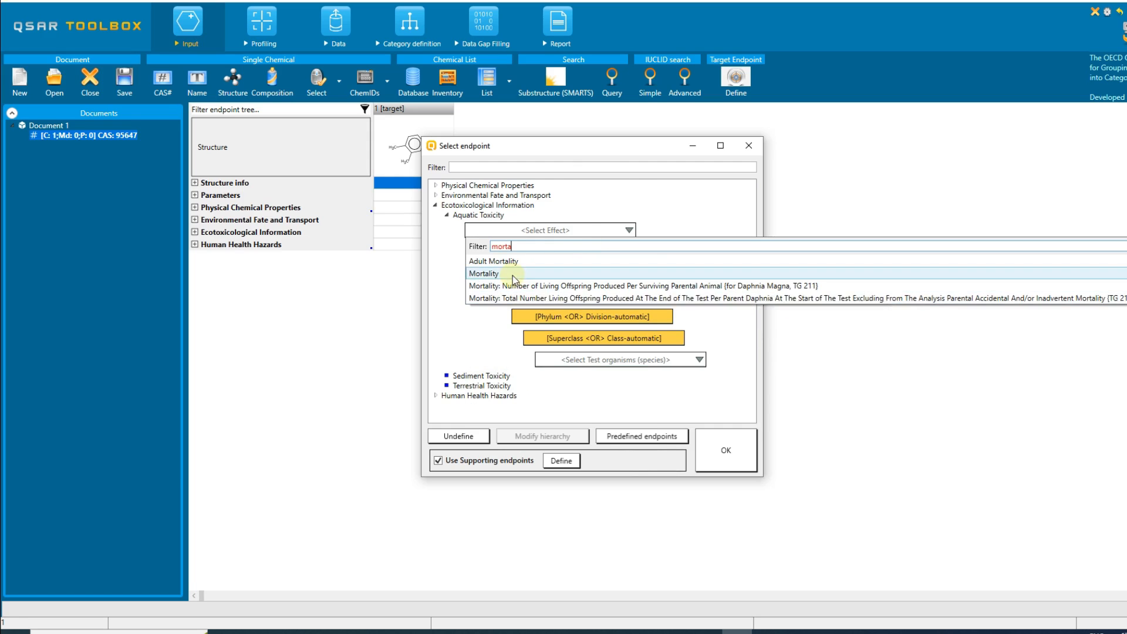
click(484, 274)
text(LC50)
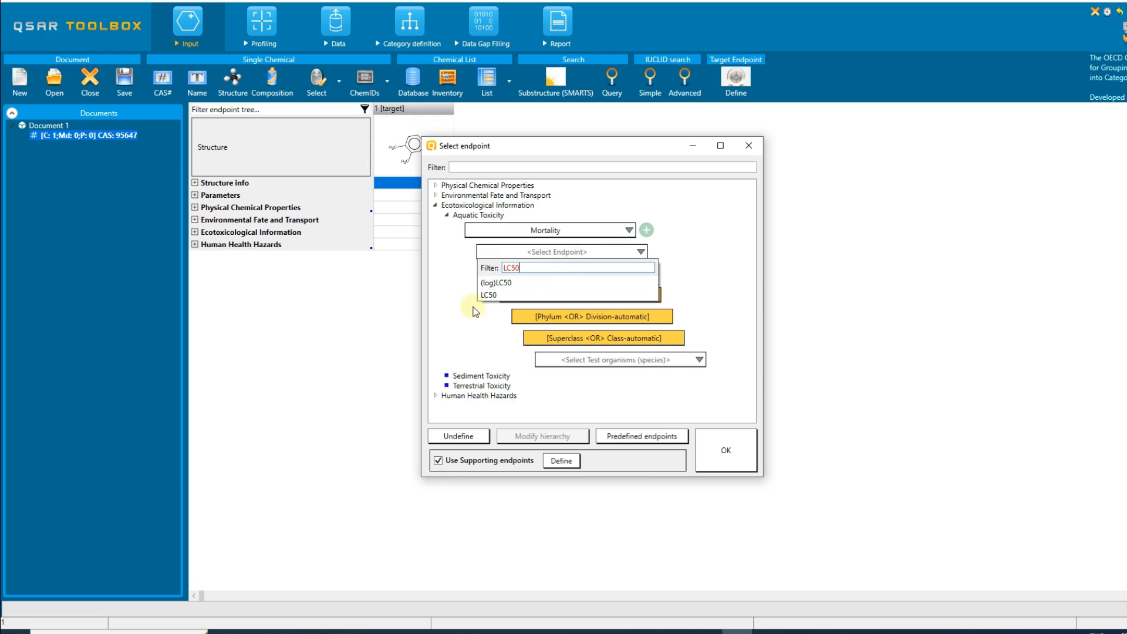
- Add LC50 and EC50 as the endpoints for the mortality effect
click(489, 294)
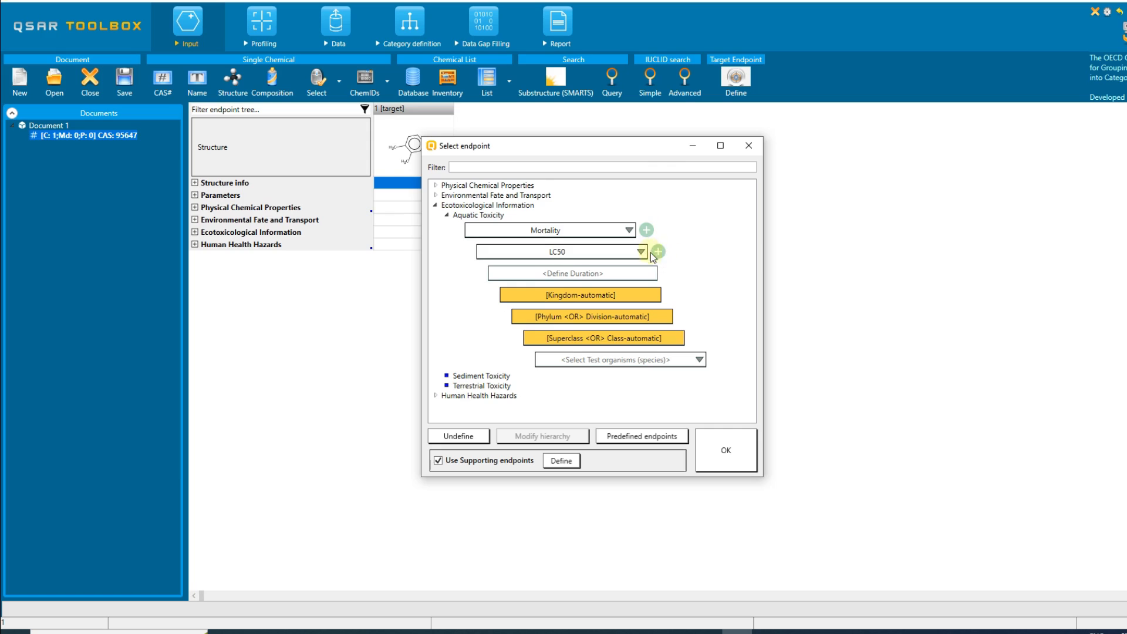
mouse_move(656, 253)
text(EC)
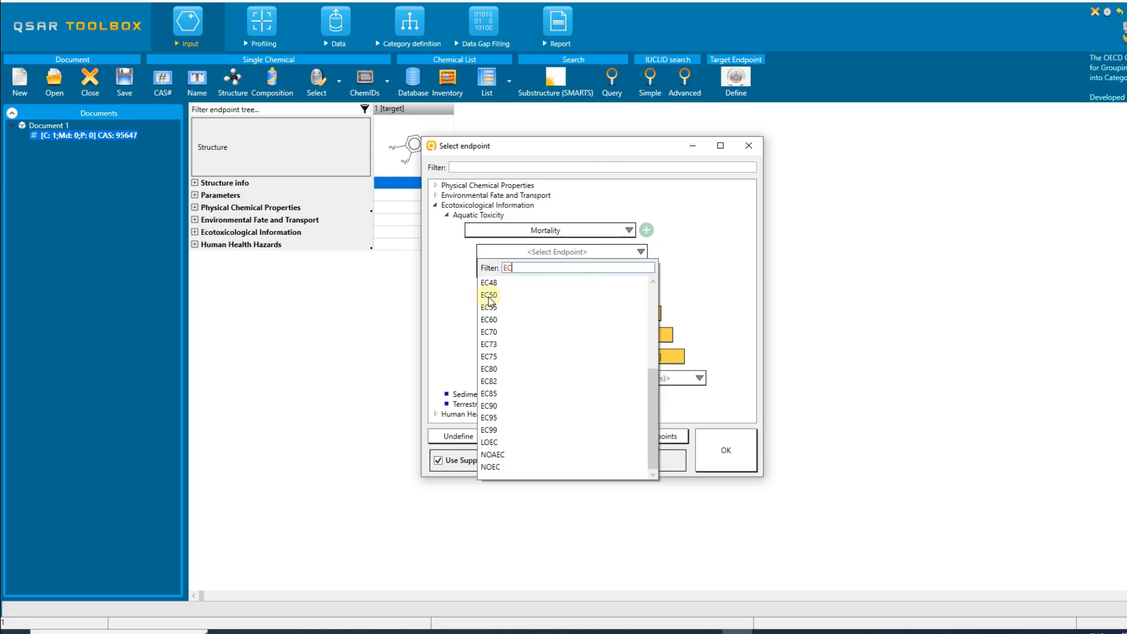
click(489, 294)
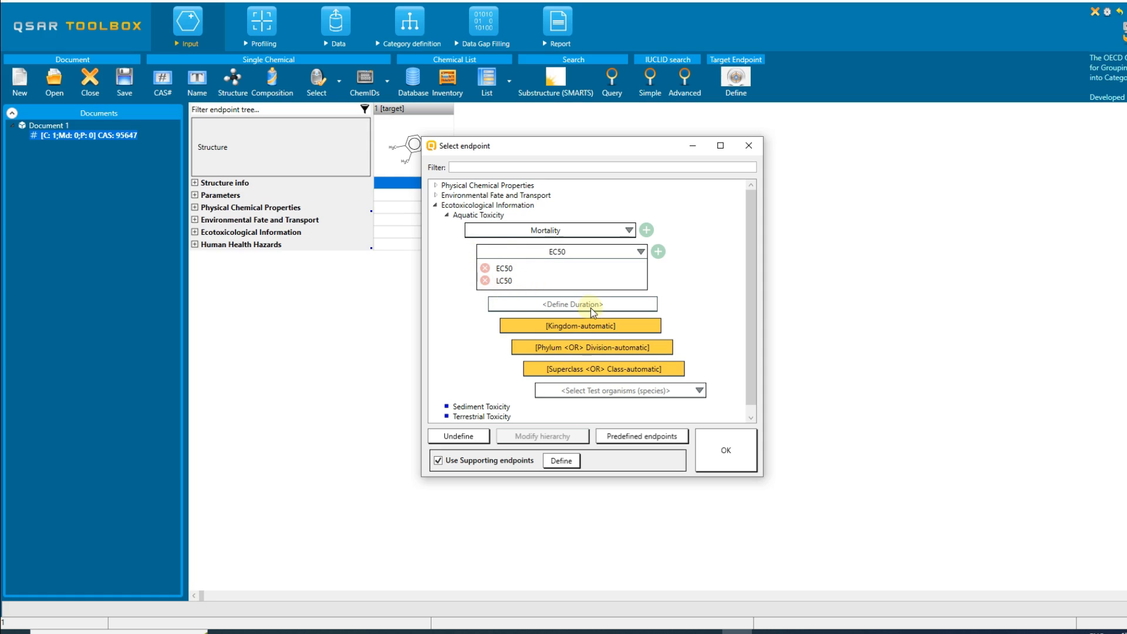
- Set the test duration to 96 h and the test organism to Pimephales promelas
click(572, 303)
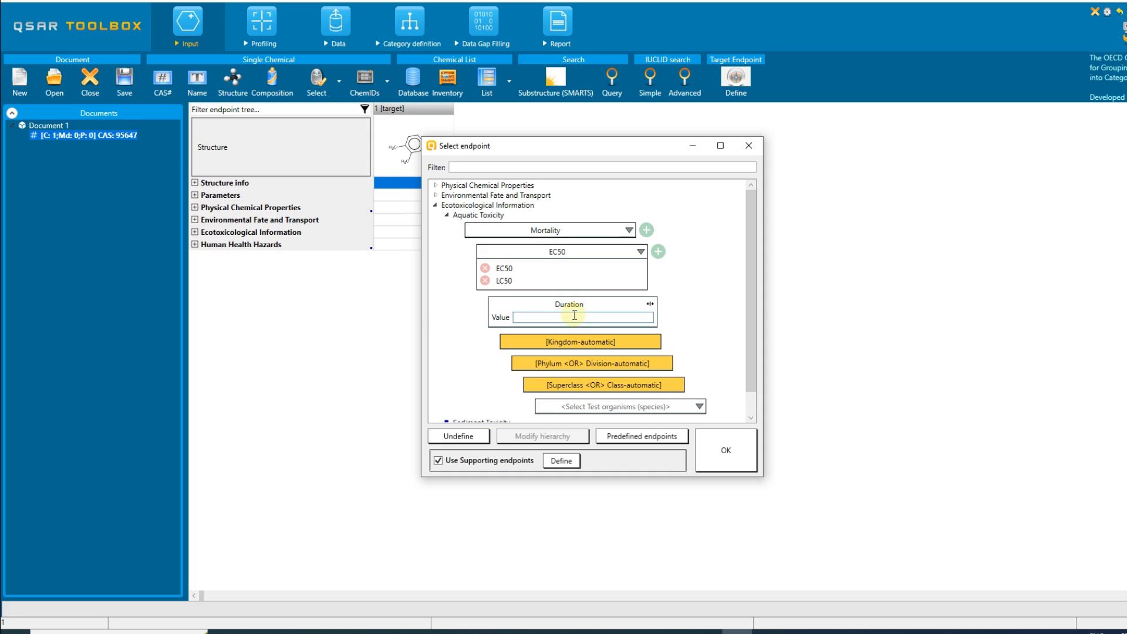
text(96h)
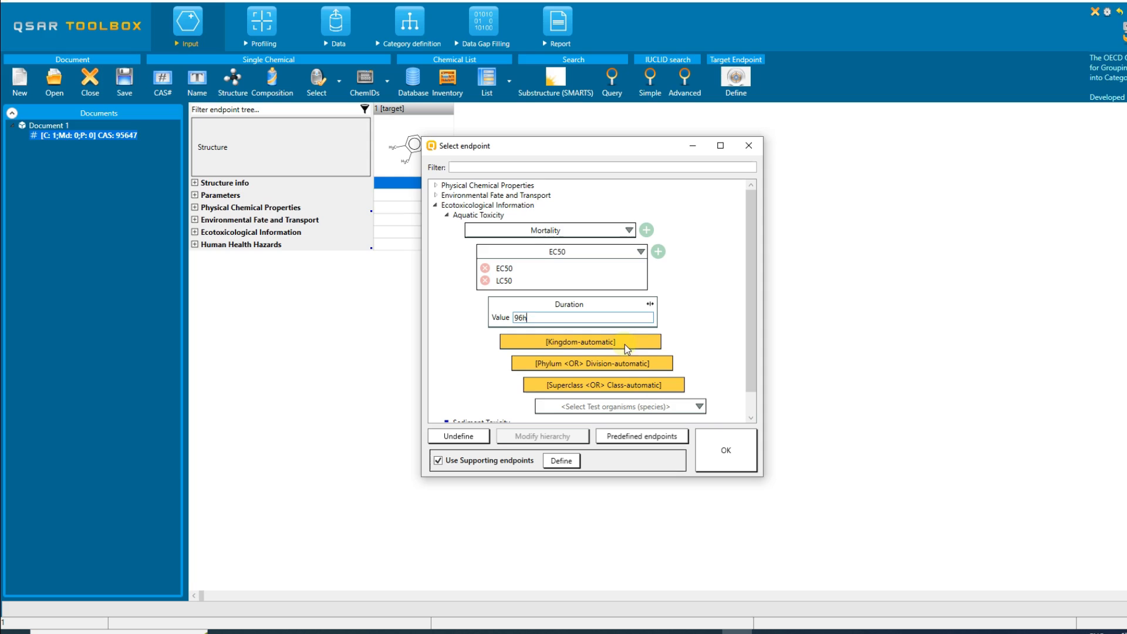
mouse_move(639, 389)
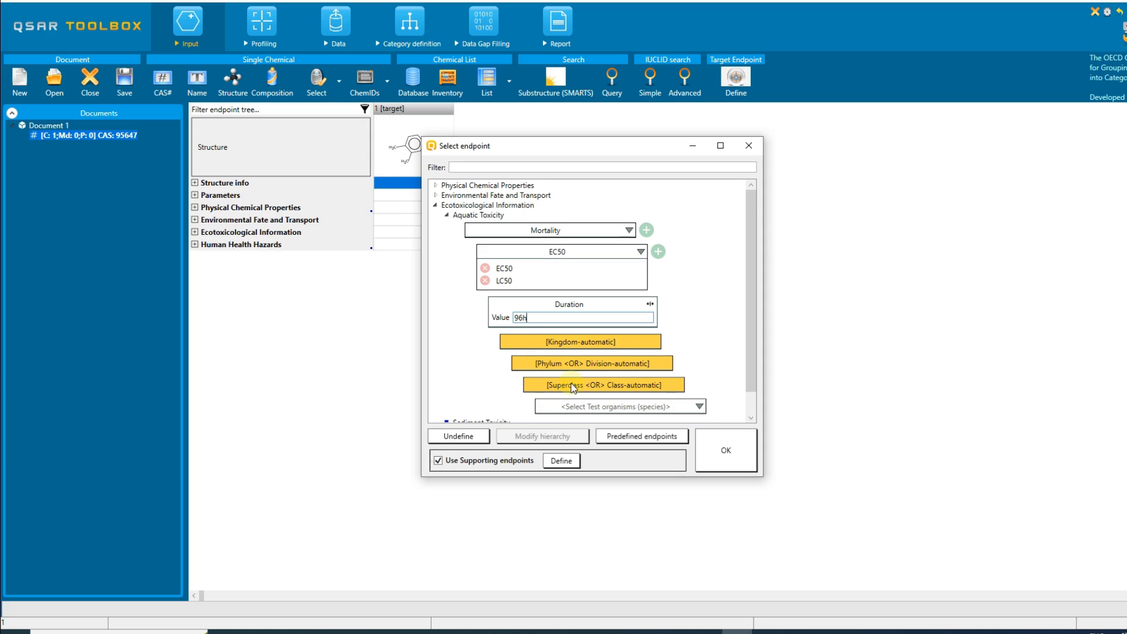
mouse_move(579, 328)
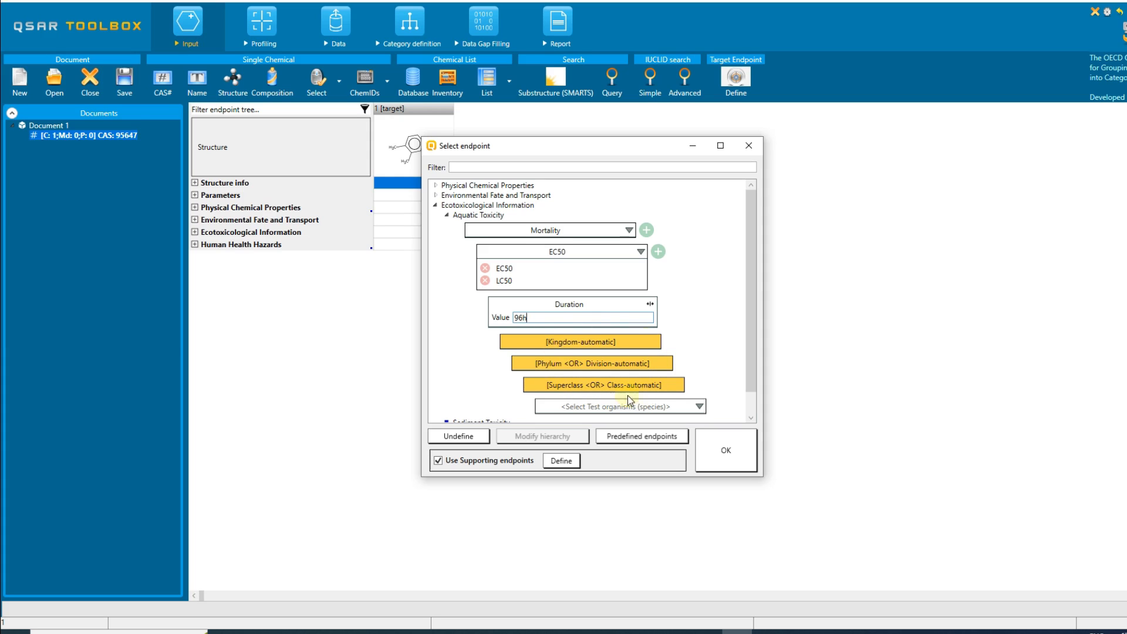
click(698, 406)
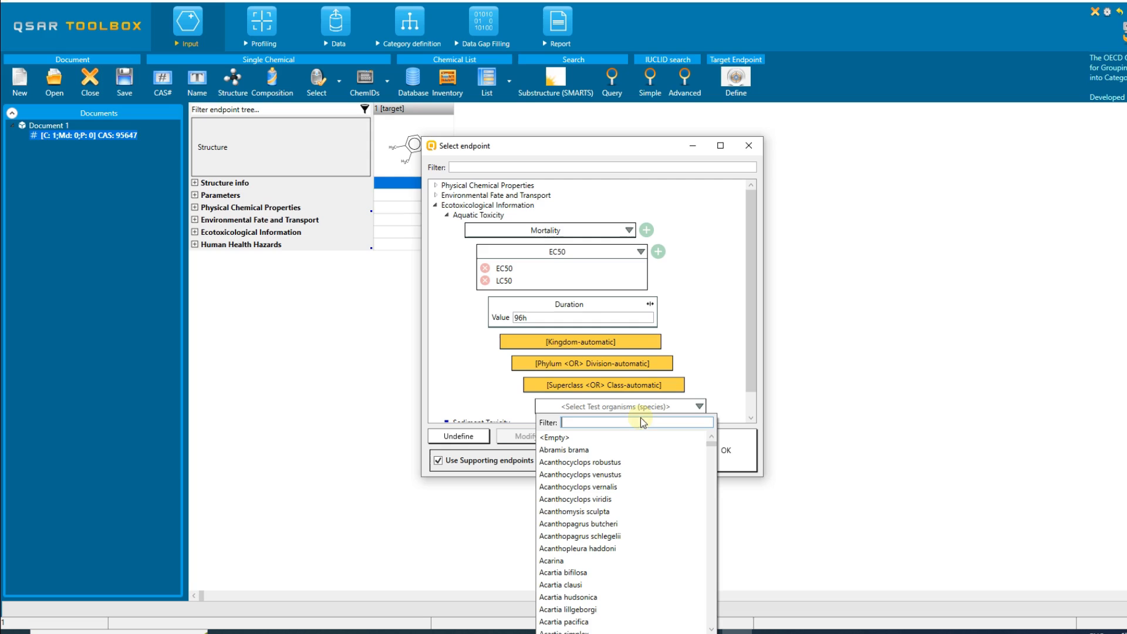
text(pim)
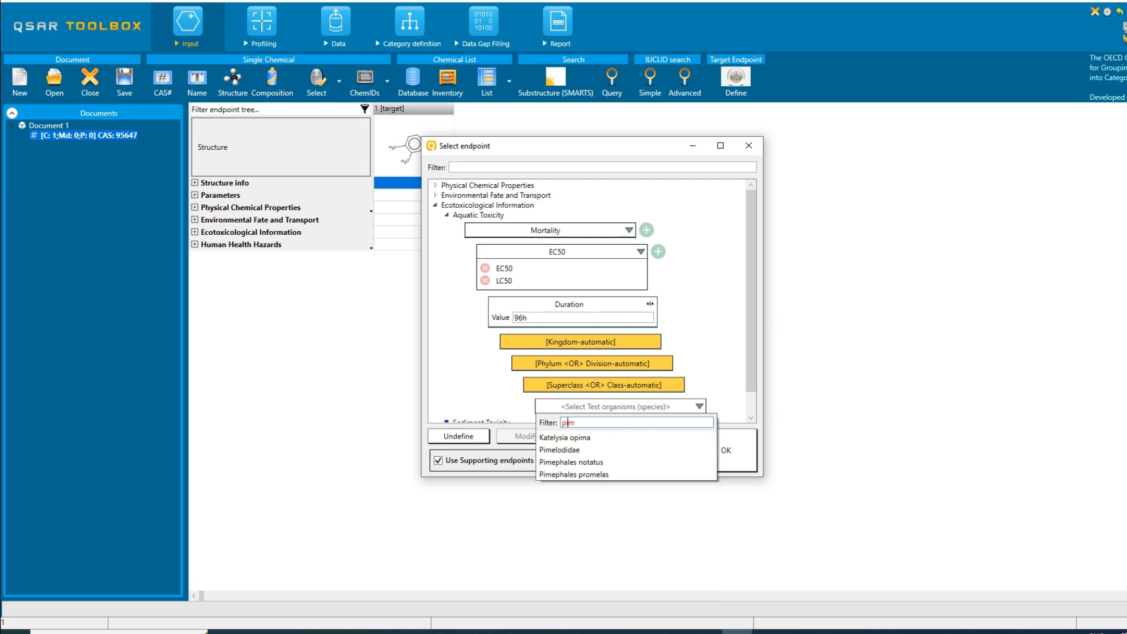
click(574, 474)
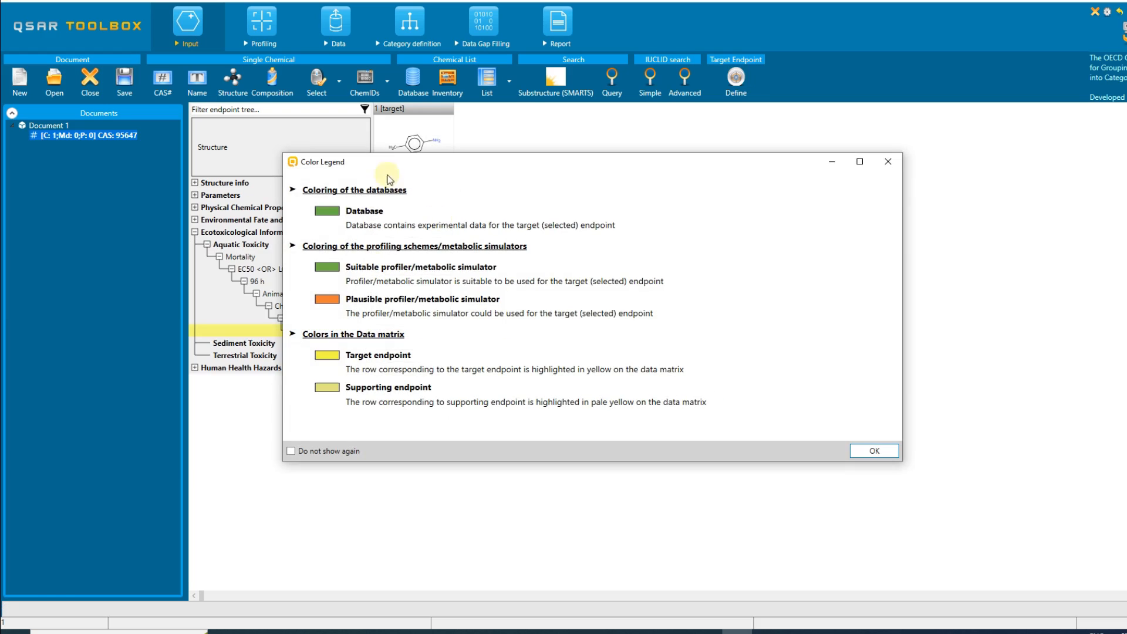
mouse_move(250, 287)
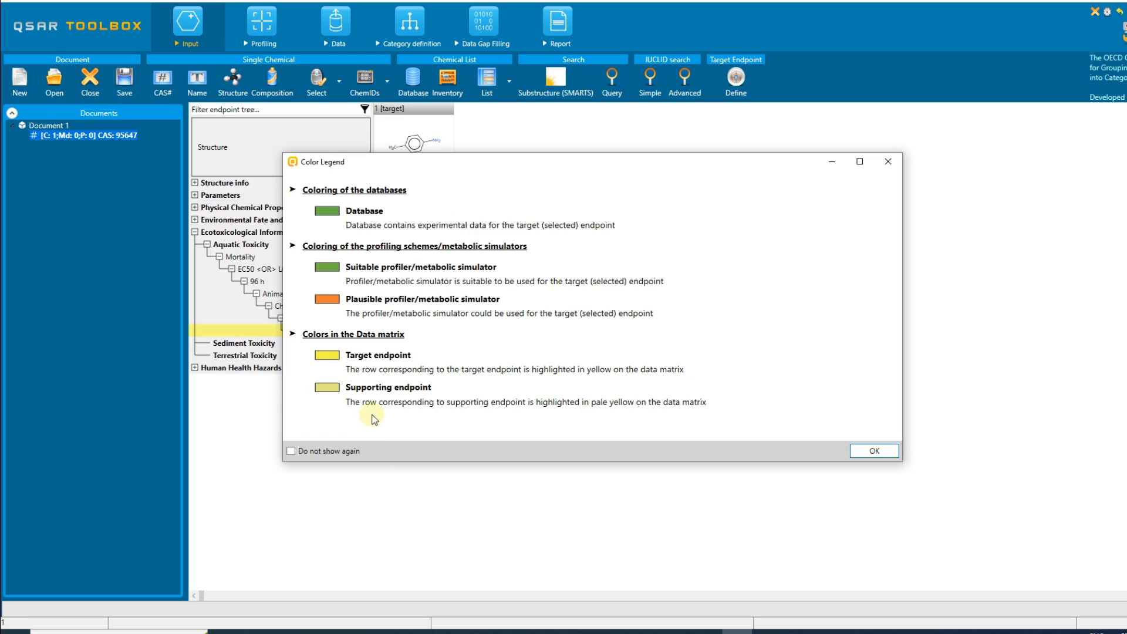
- Tick 'Do not show again' and close the Color Legend window
click(291, 451)
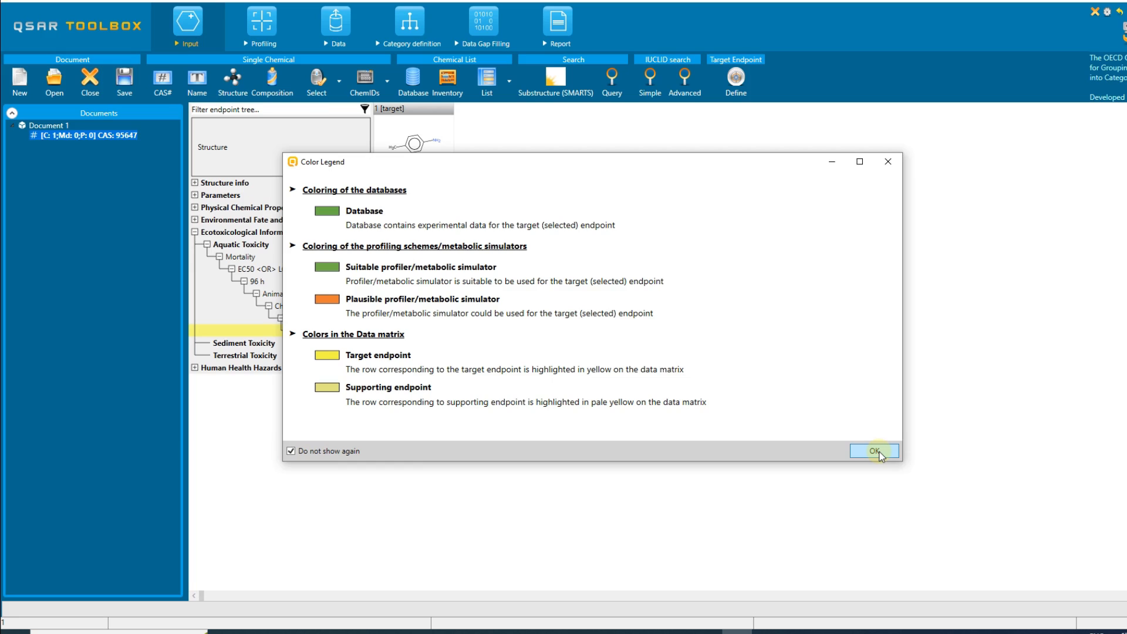
click(874, 450)
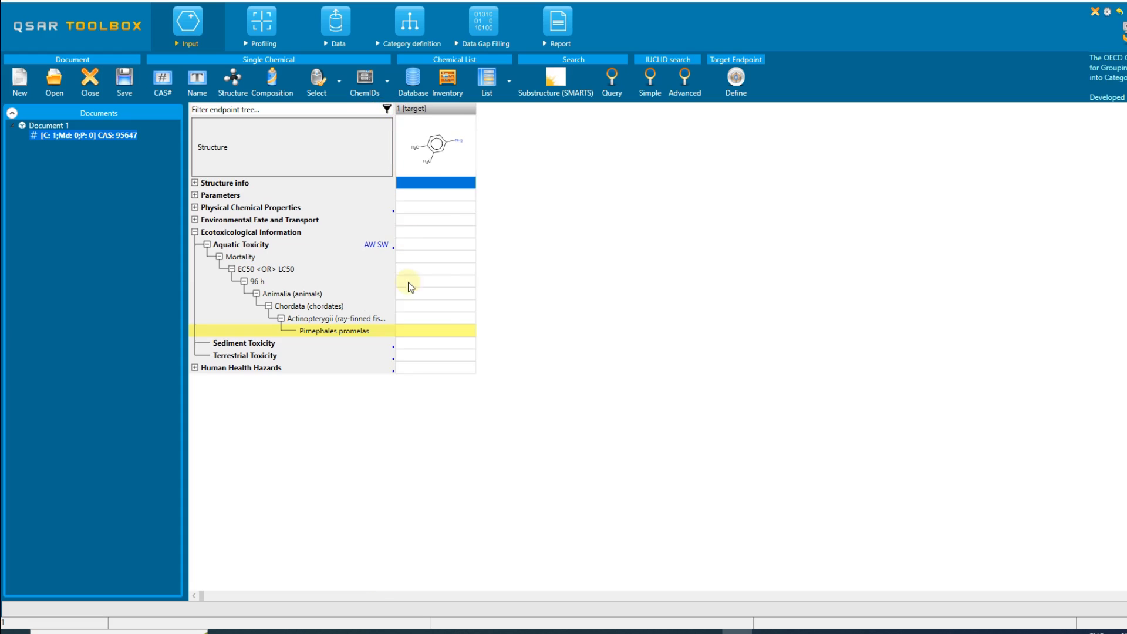
mouse_move(383, 335)
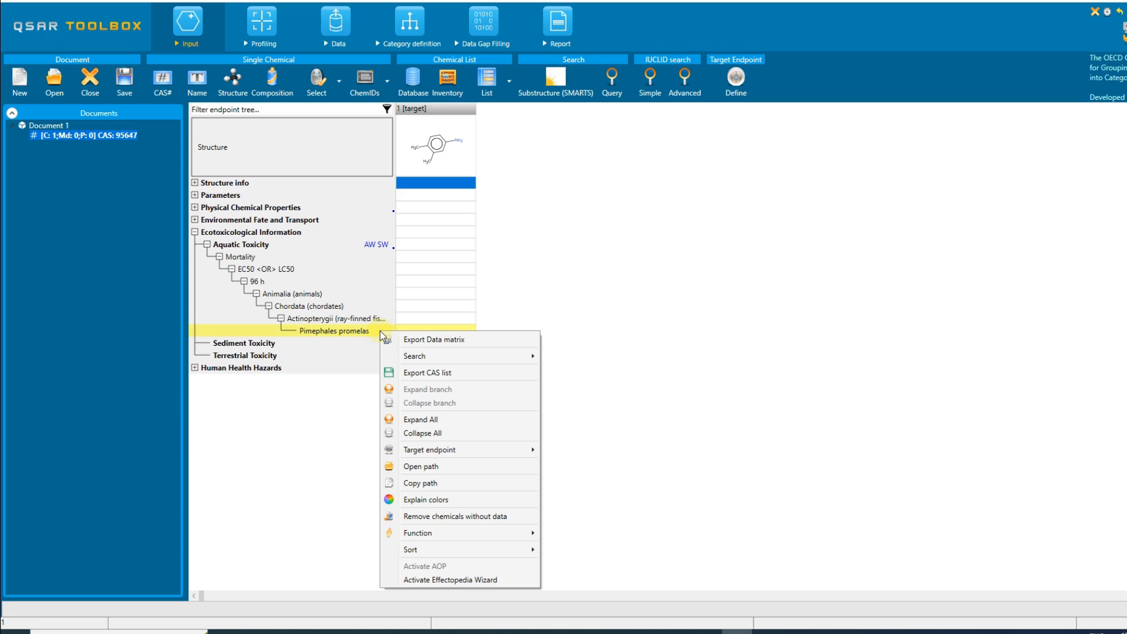
mouse_move(387, 352)
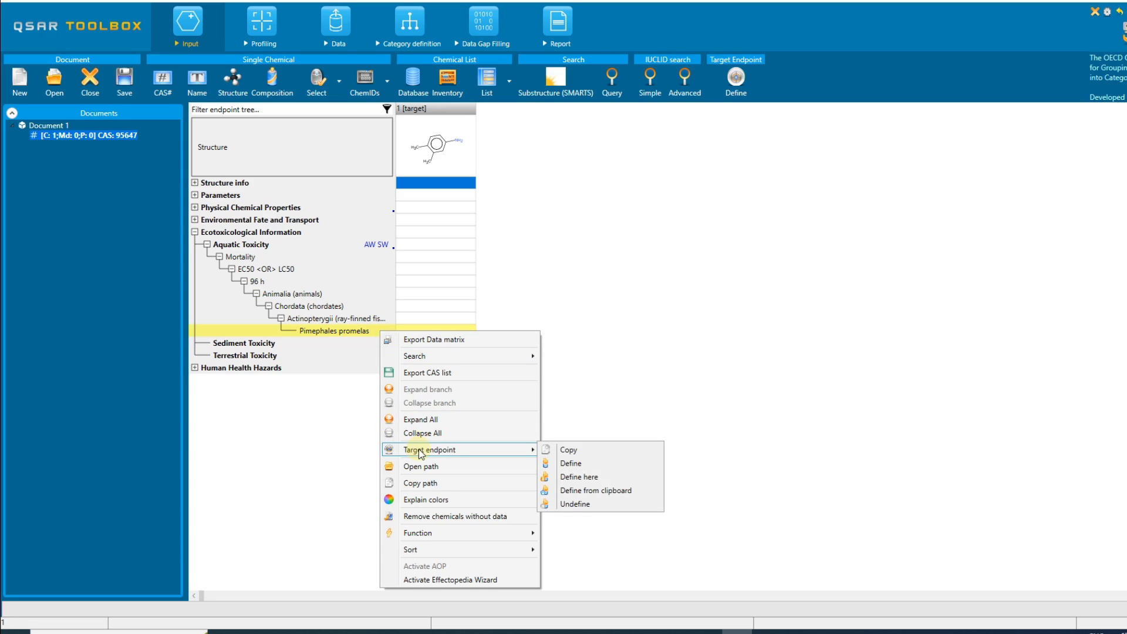
mouse_move(513, 453)
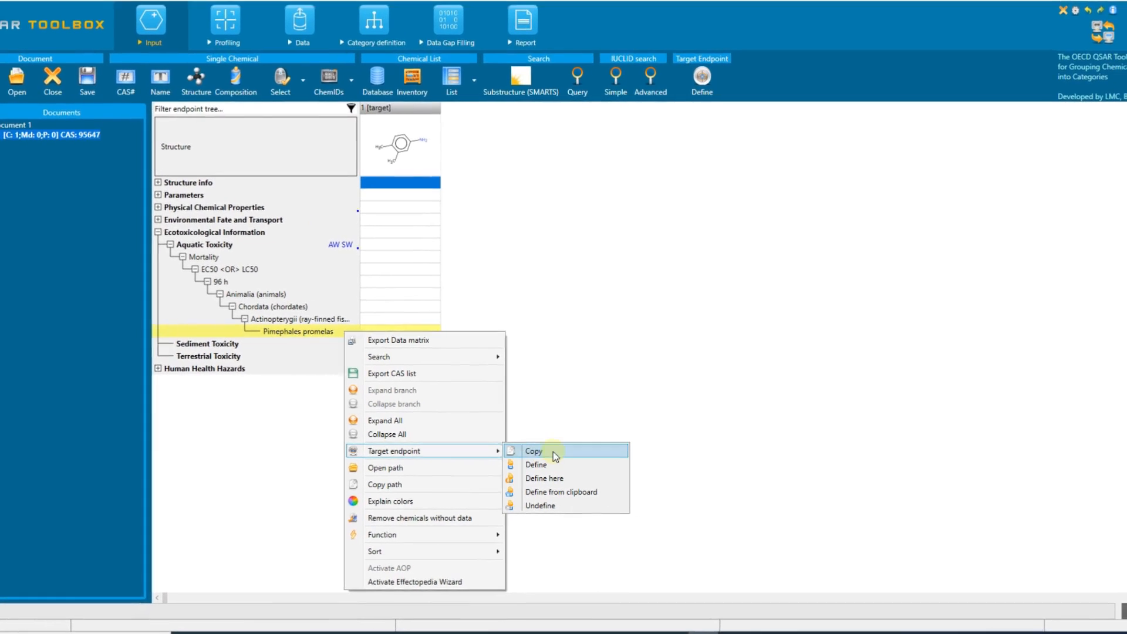
mouse_move(544, 478)
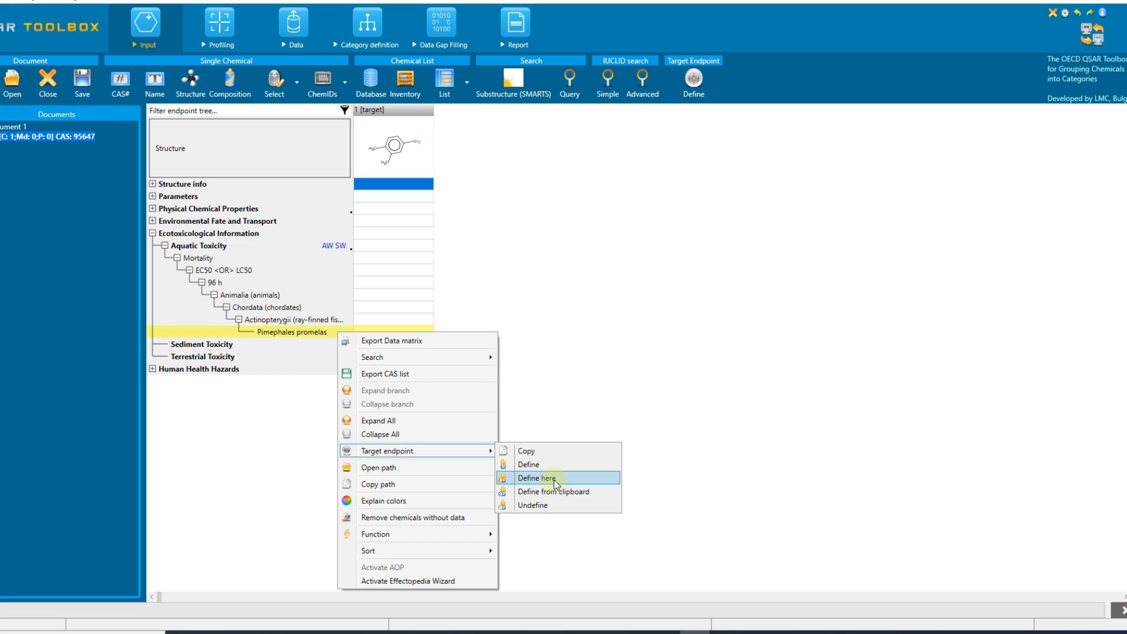
mouse_move(559, 491)
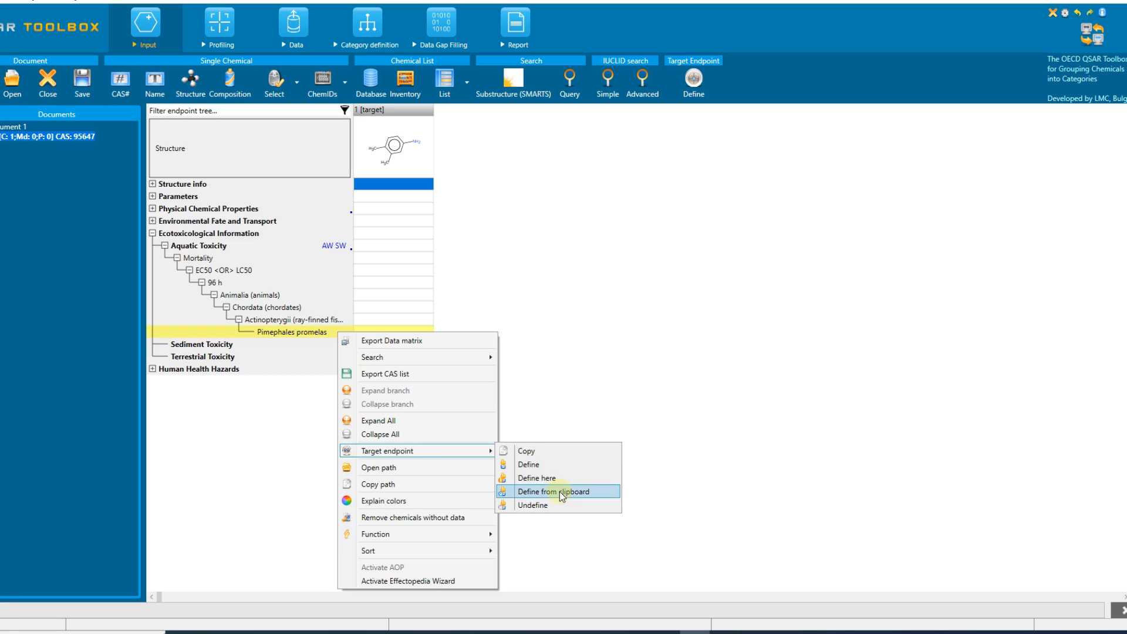
mouse_move(544, 504)
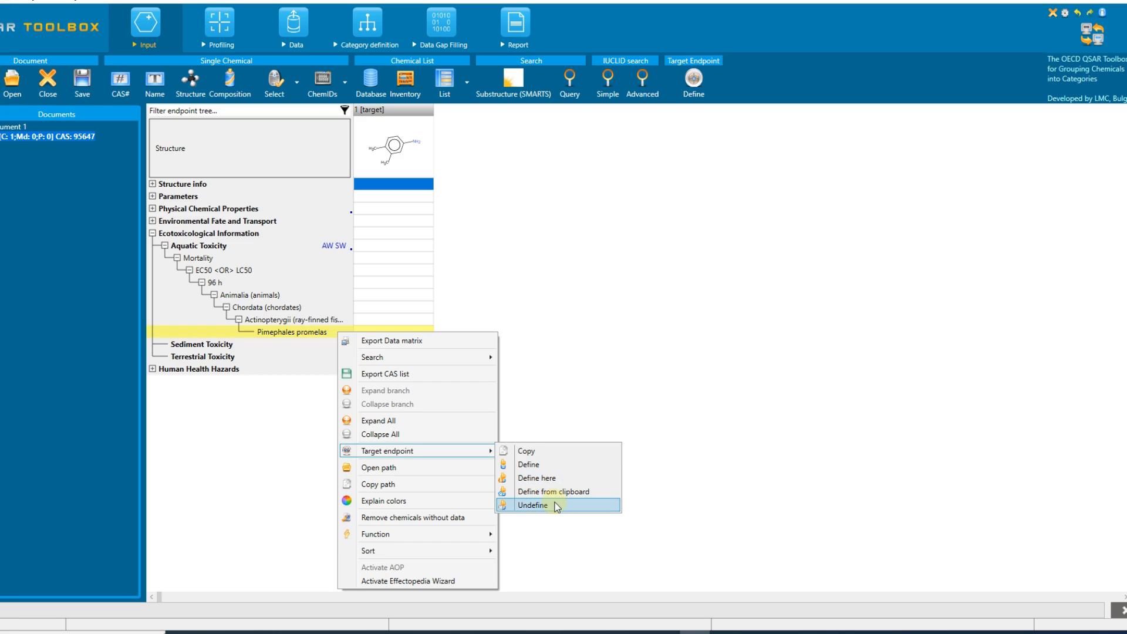
mouse_move(595, 451)
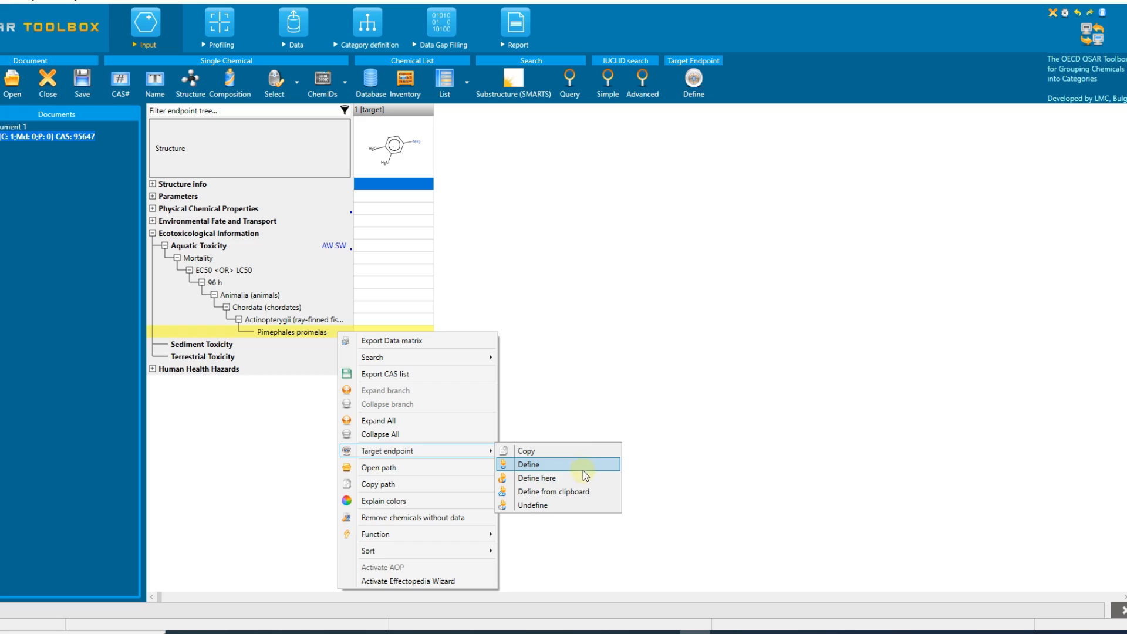
mouse_move(553, 478)
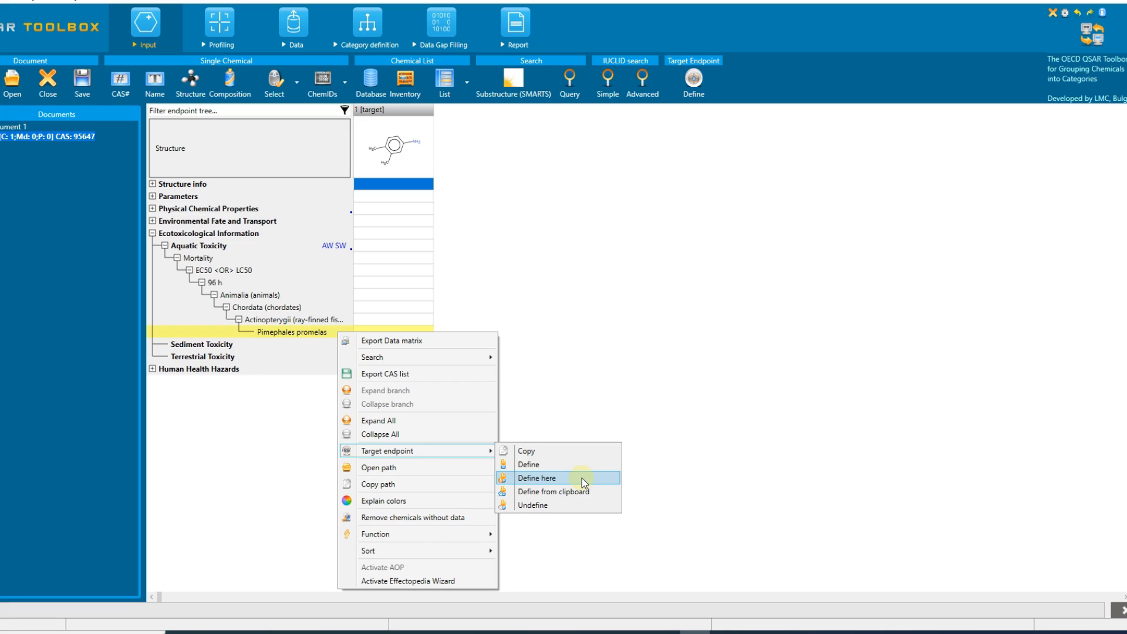
mouse_move(579, 496)
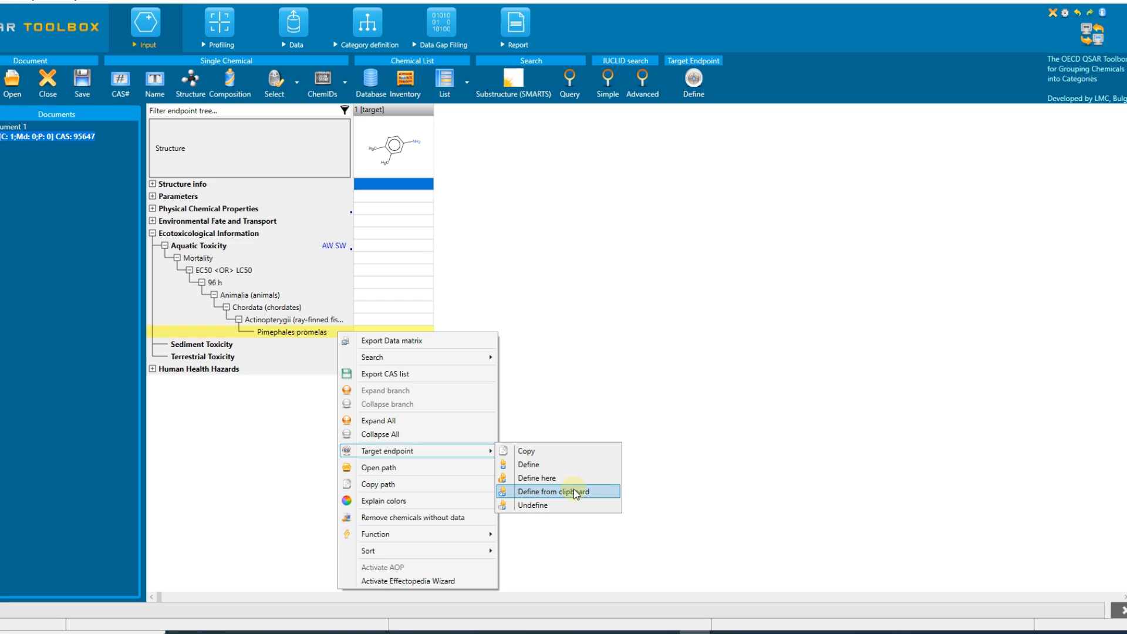
mouse_move(533, 465)
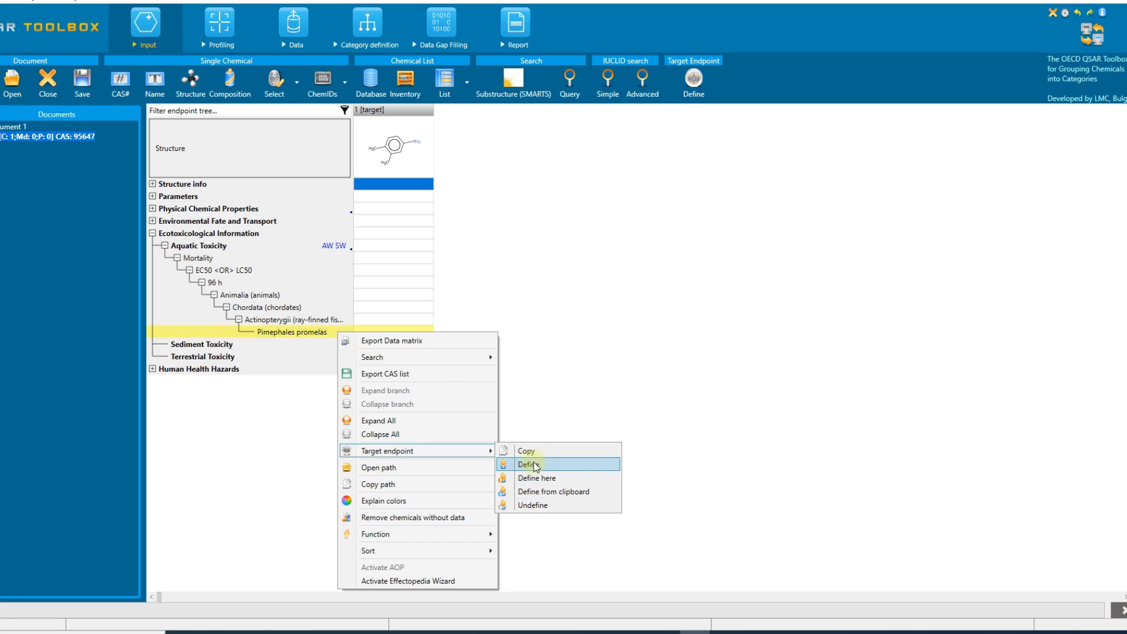
- Reopen the Pimephales promelas target endpoint definition from its context menu
click(526, 465)
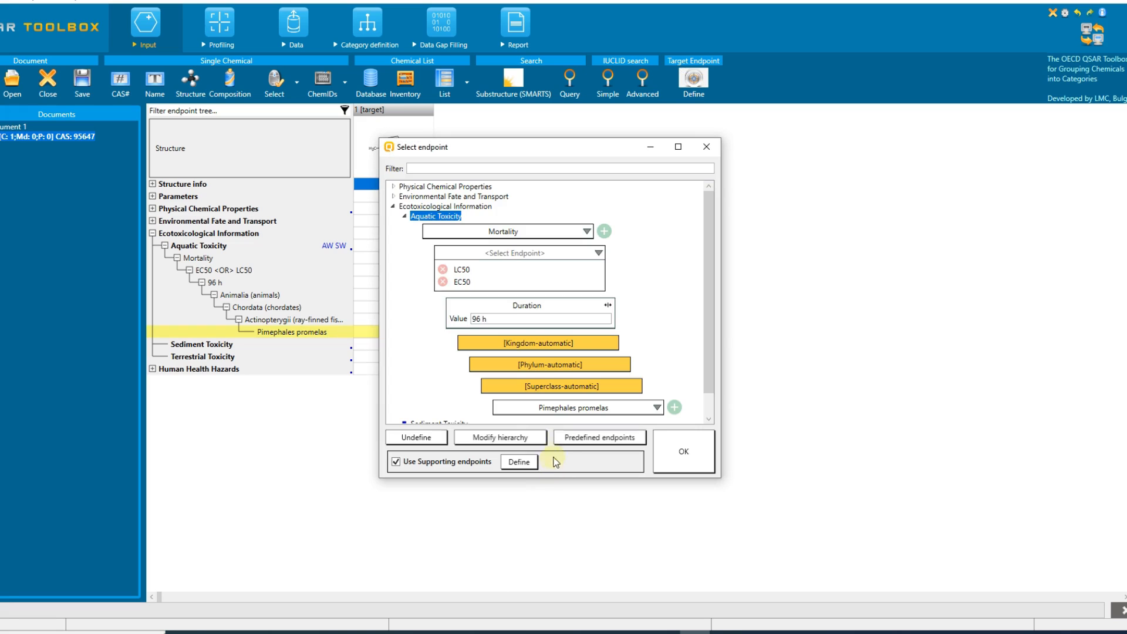
- In Modify hierarchy, select the 'Test organisms (species)' sub-node level for removal
click(499, 437)
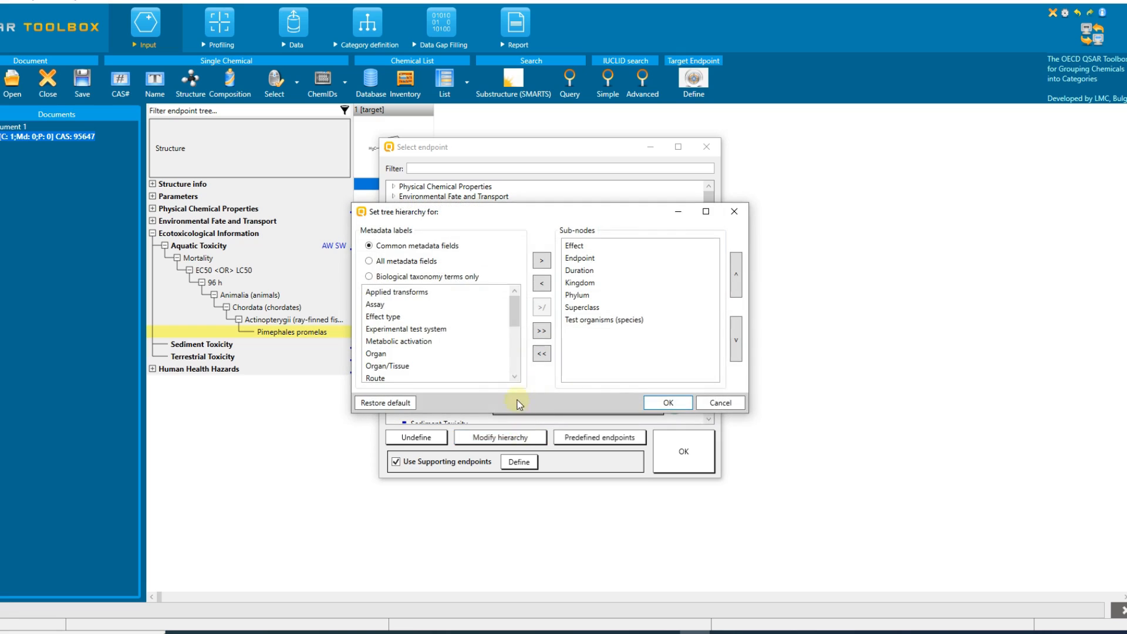
mouse_move(733, 304)
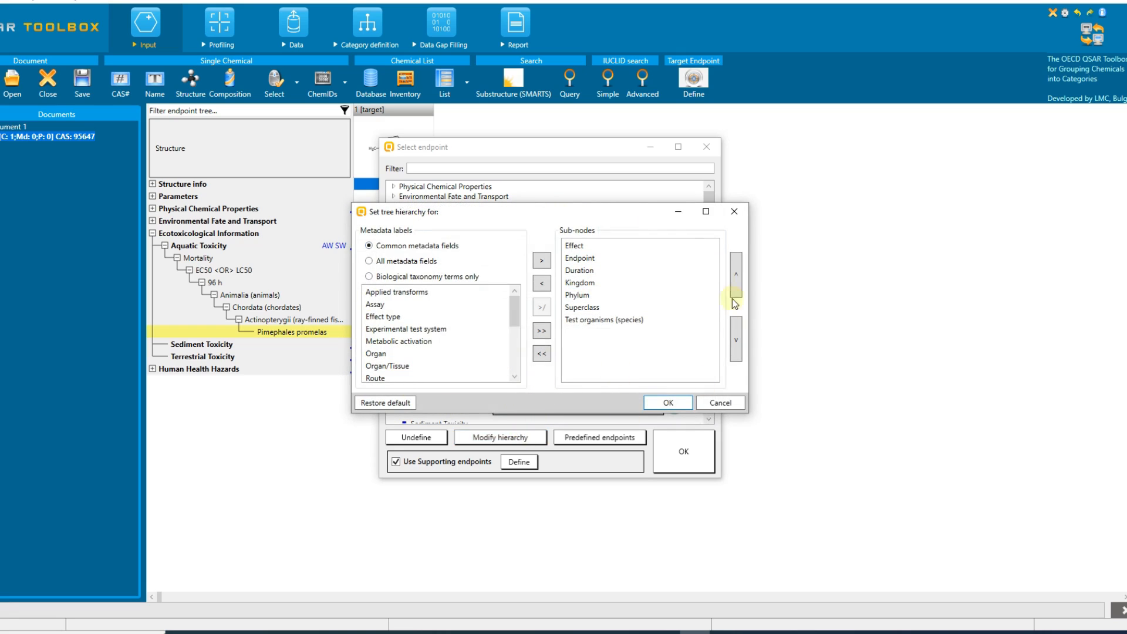
mouse_move(549, 404)
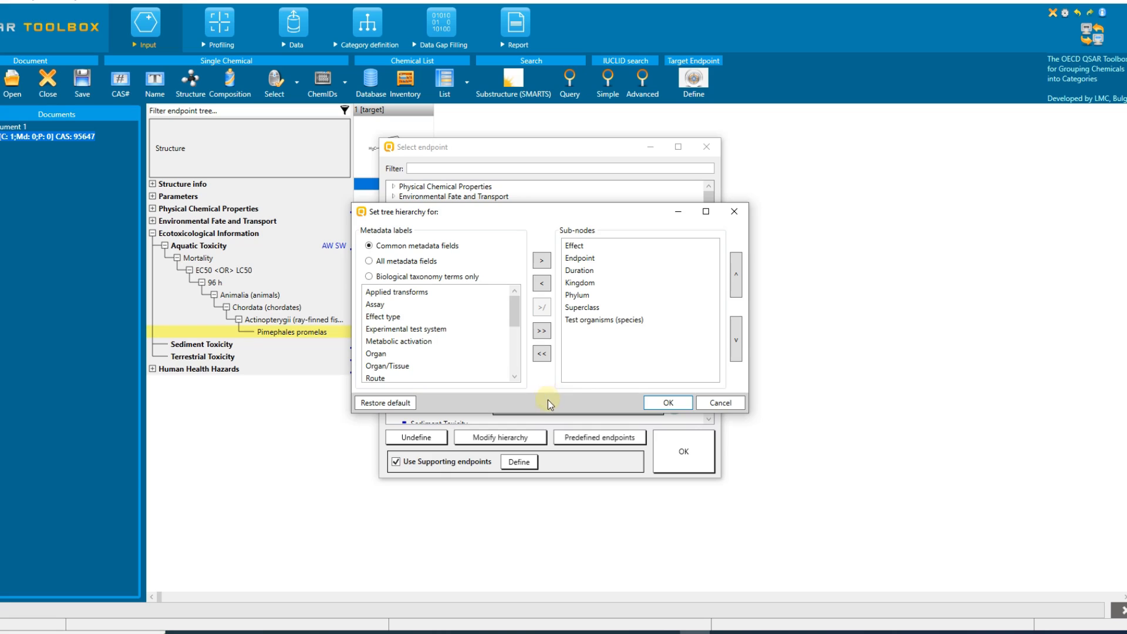
mouse_move(334, 295)
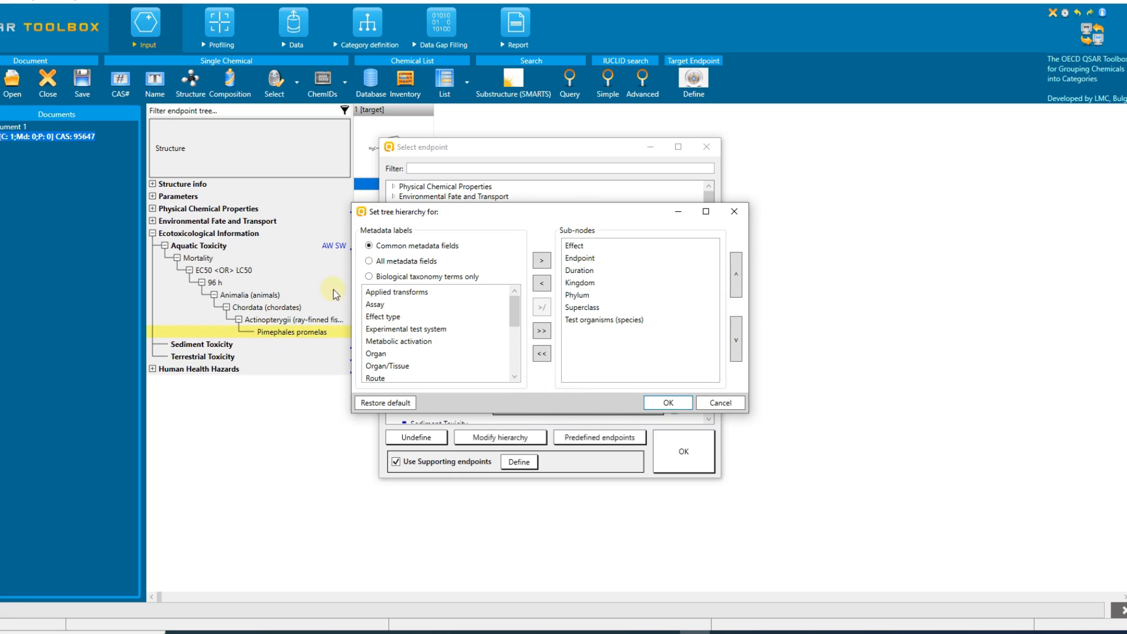
click(604, 319)
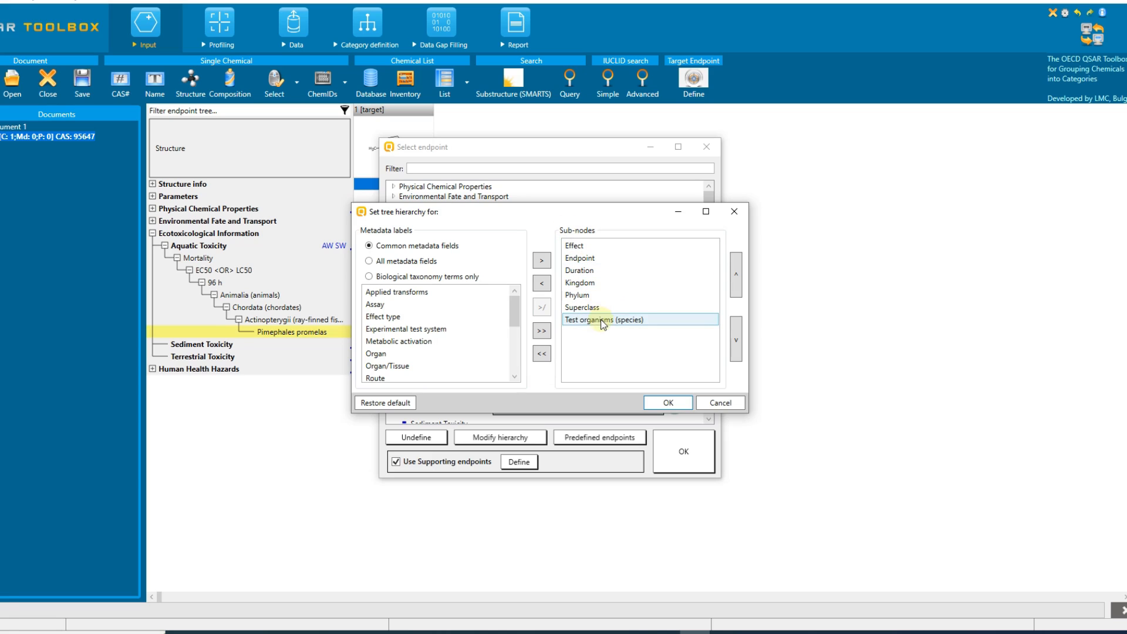
mouse_move(640, 325)
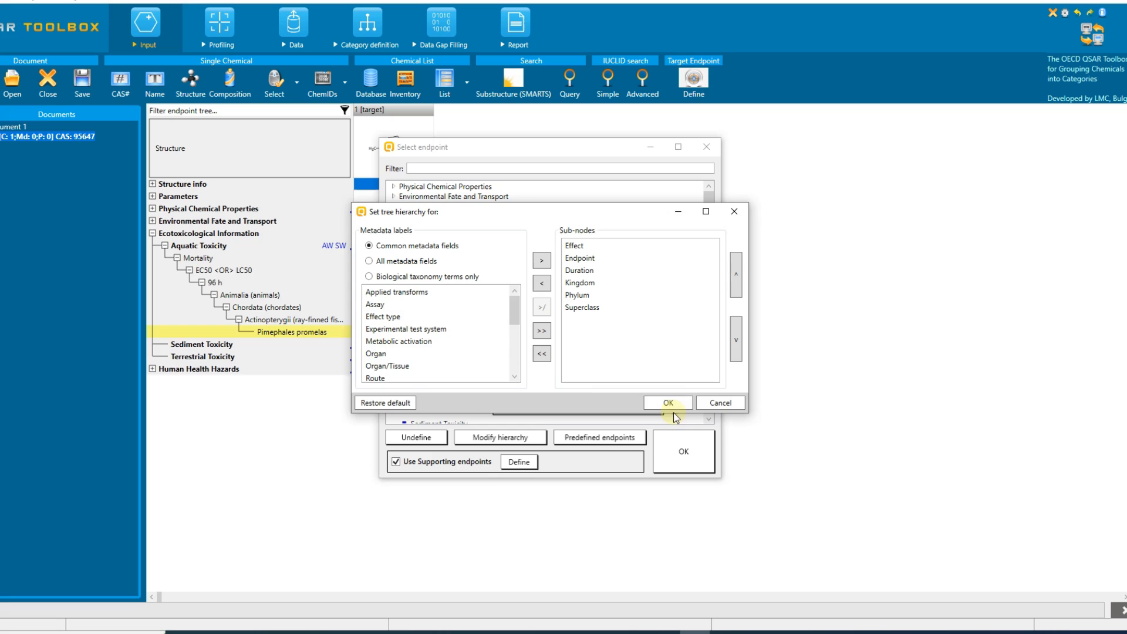
- Leave the fish class empty and confirm the endpoint ending at Actinopterygii
click(665, 402)
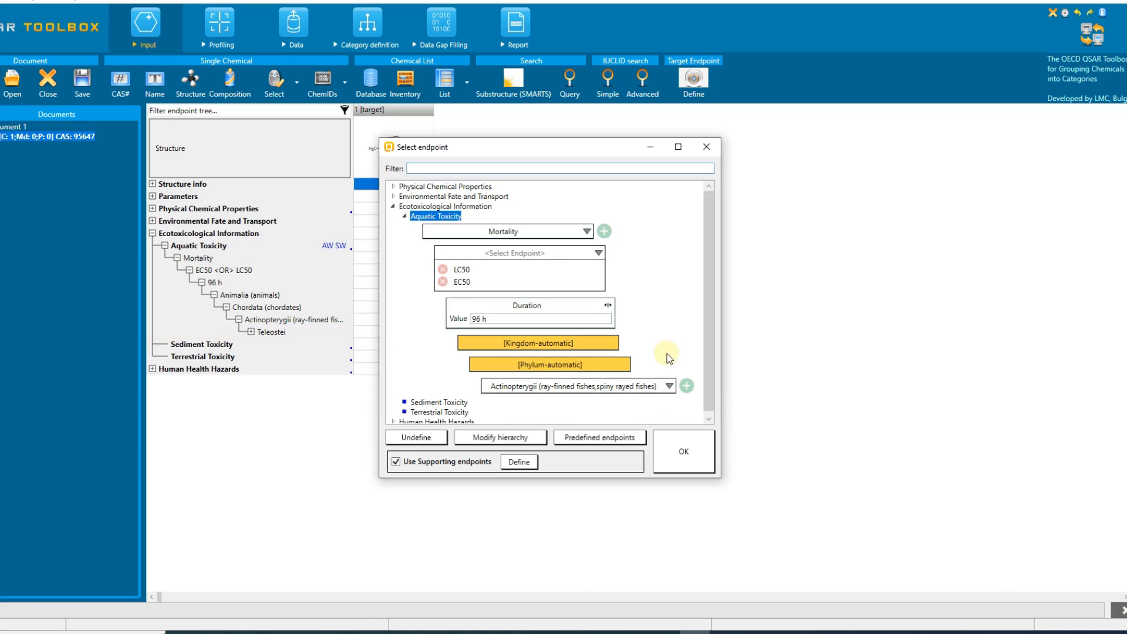
click(668, 387)
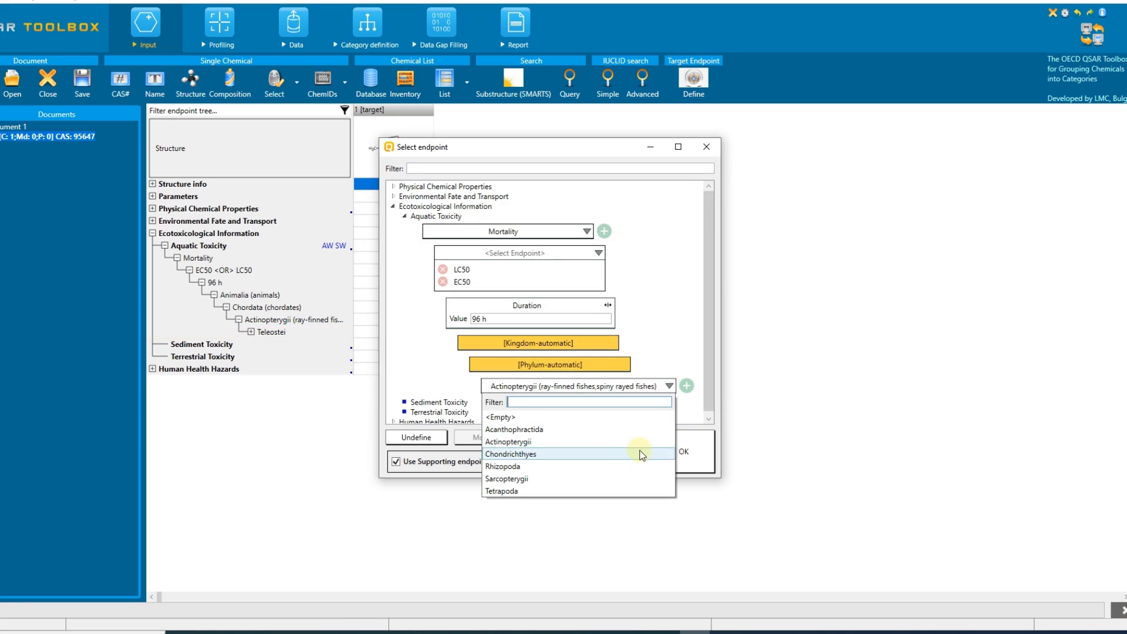
click(681, 450)
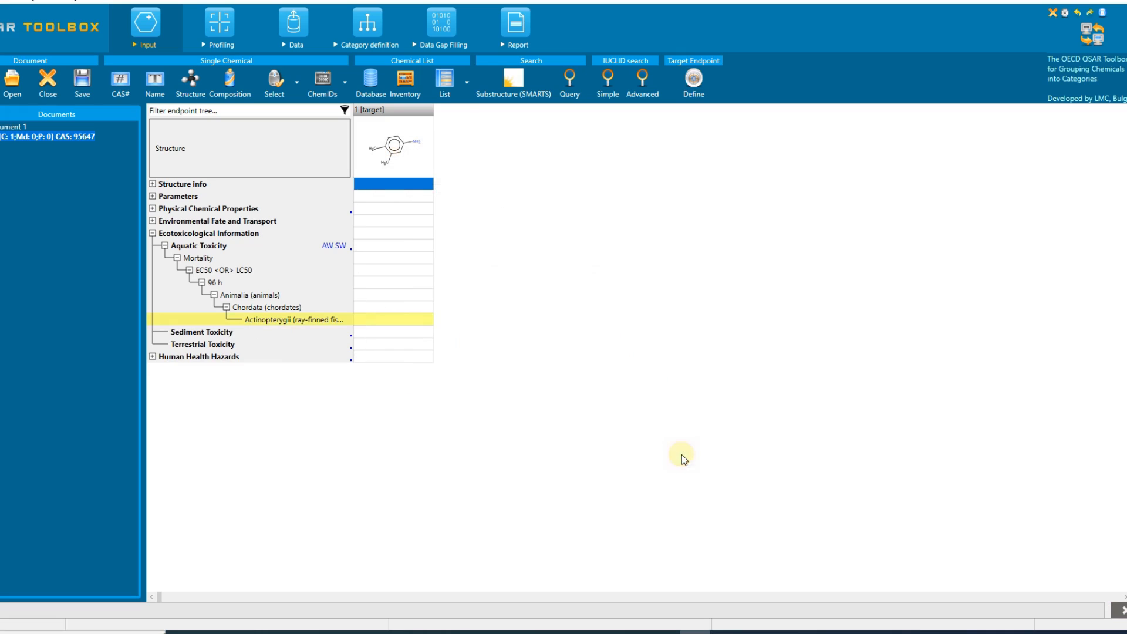
mouse_move(392, 324)
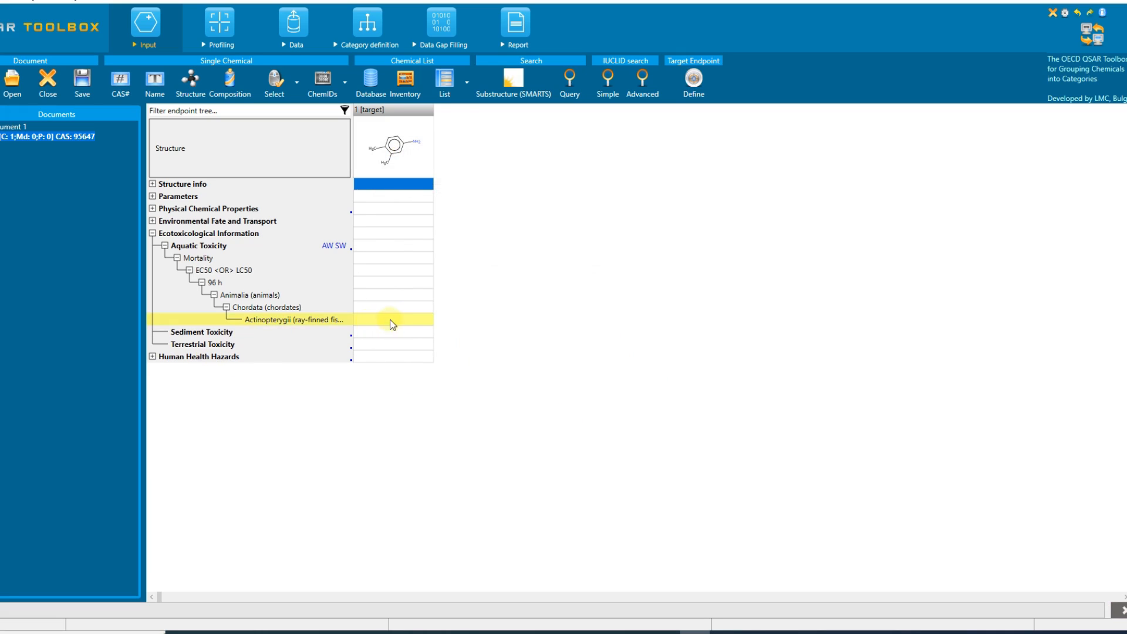
mouse_move(294, 327)
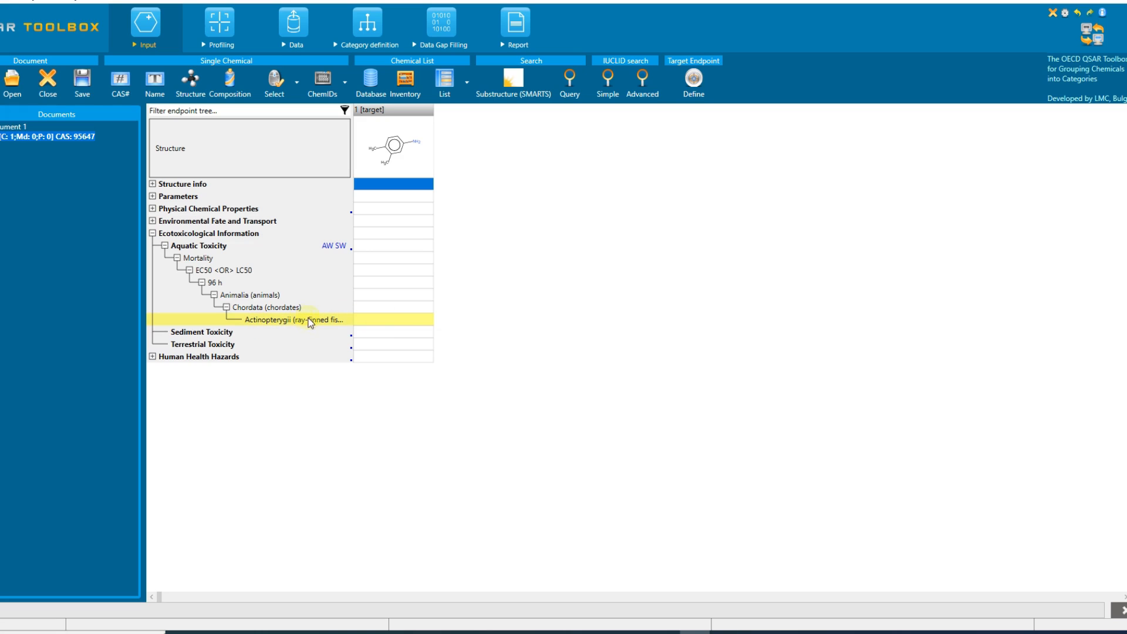
- Move Document 1 on to the Data gathering module
click(292, 24)
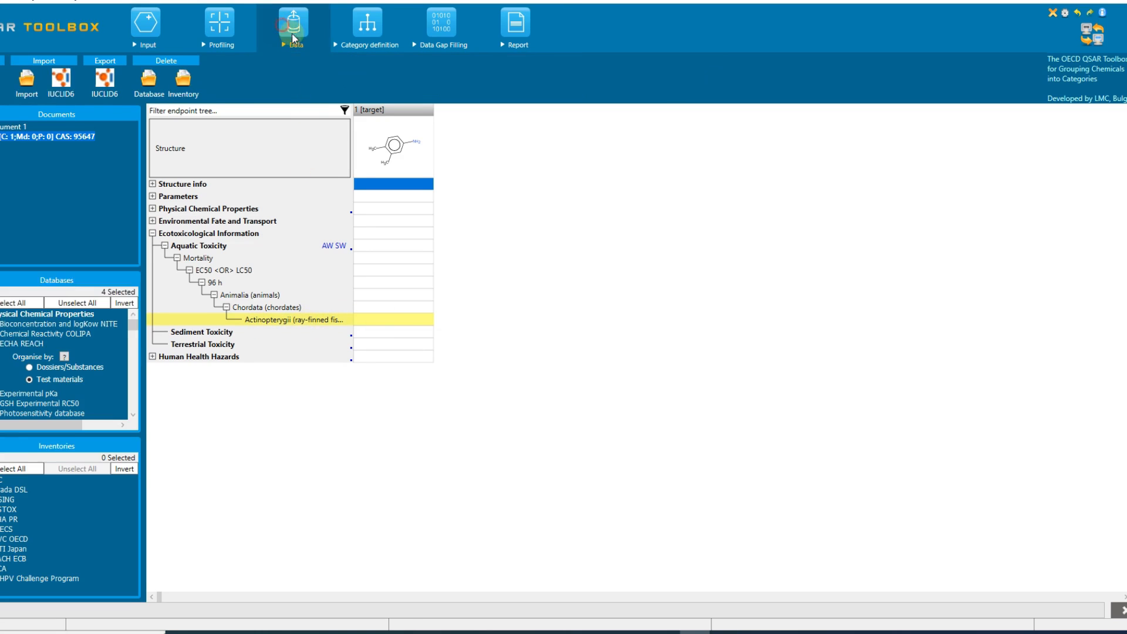
click(293, 23)
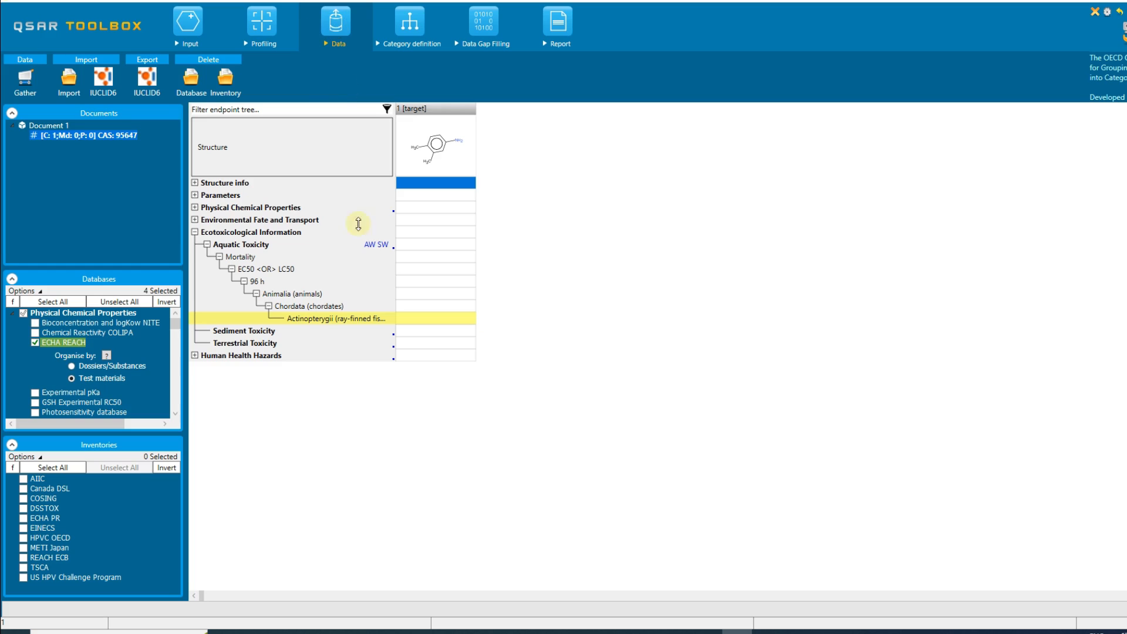
mouse_move(446, 328)
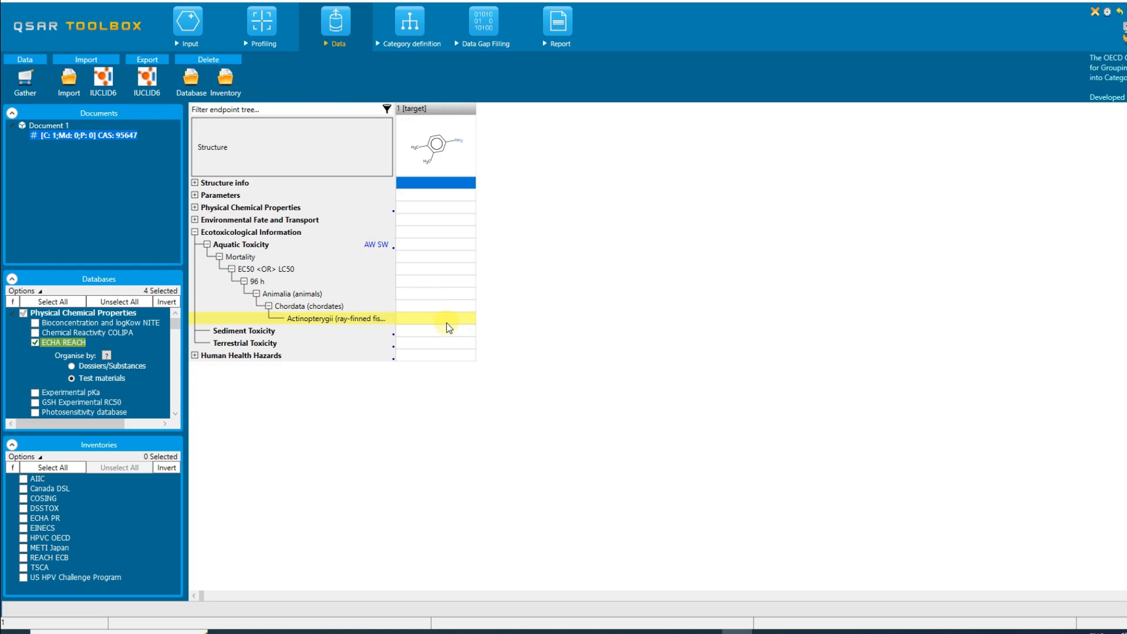
- Create Document 2 and load the mono-constituent chemical with CAS 366448-53-5
click(187, 24)
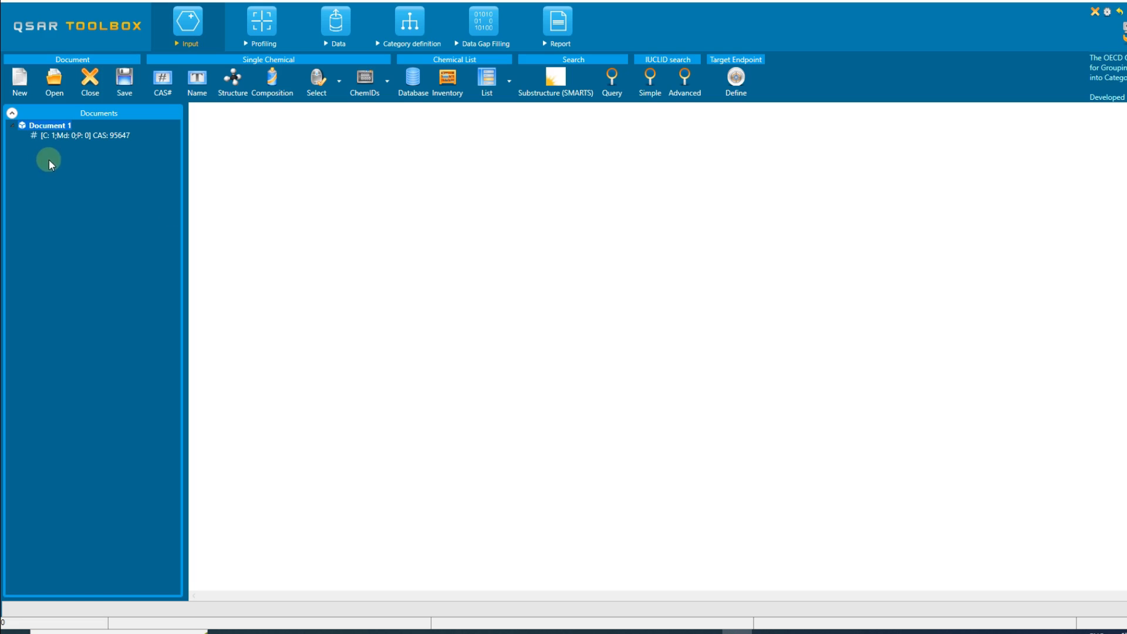
click(19, 82)
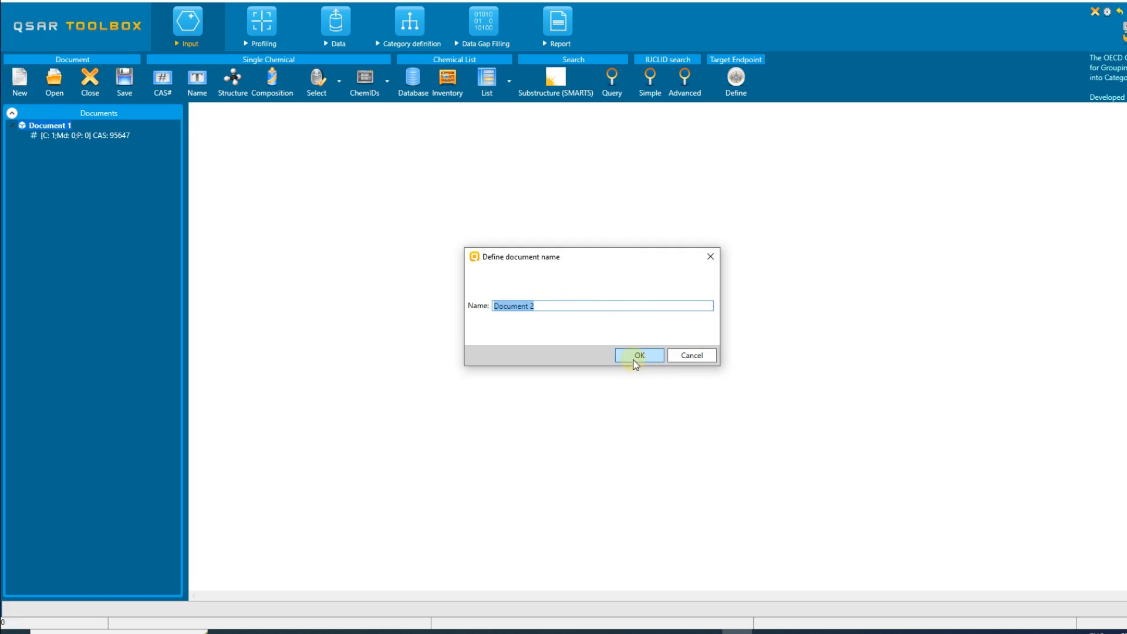
click(638, 354)
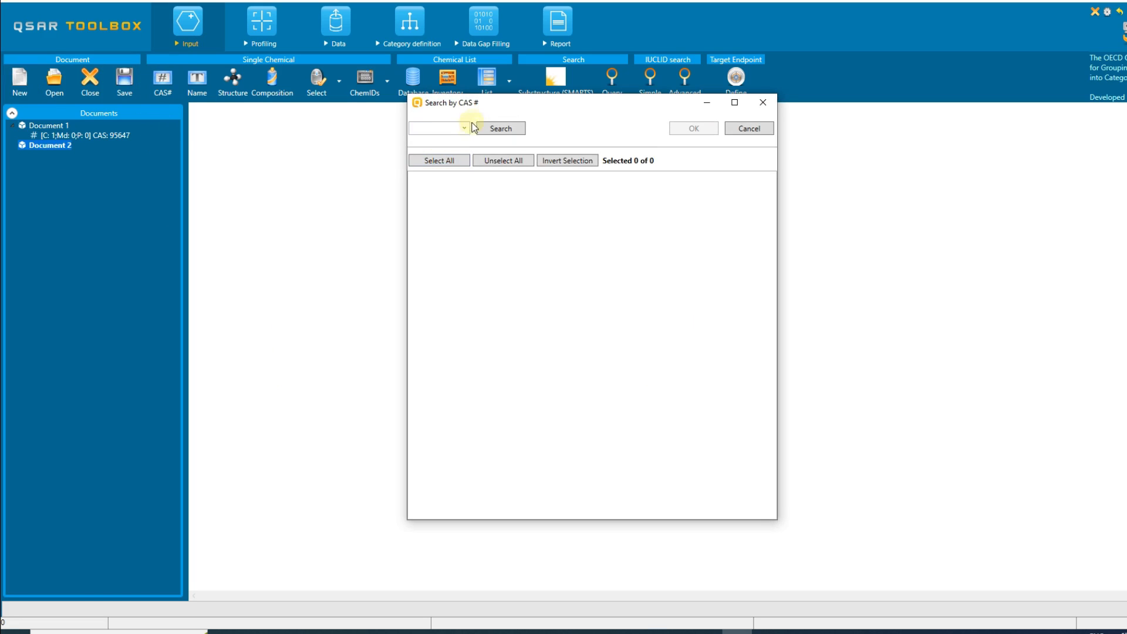
click(500, 128)
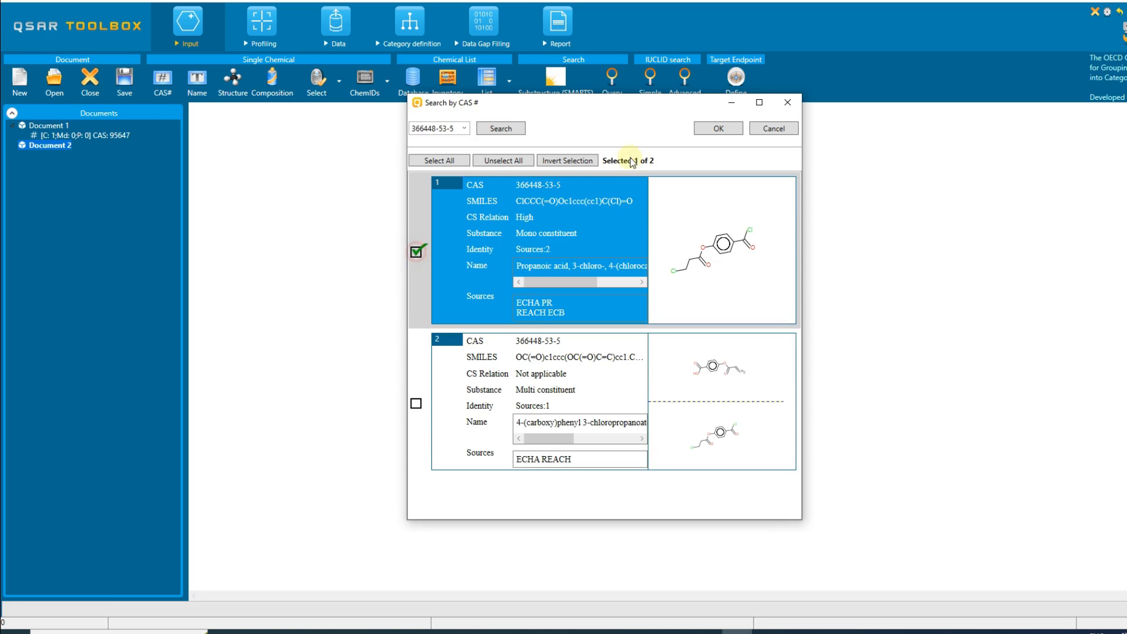
click(716, 128)
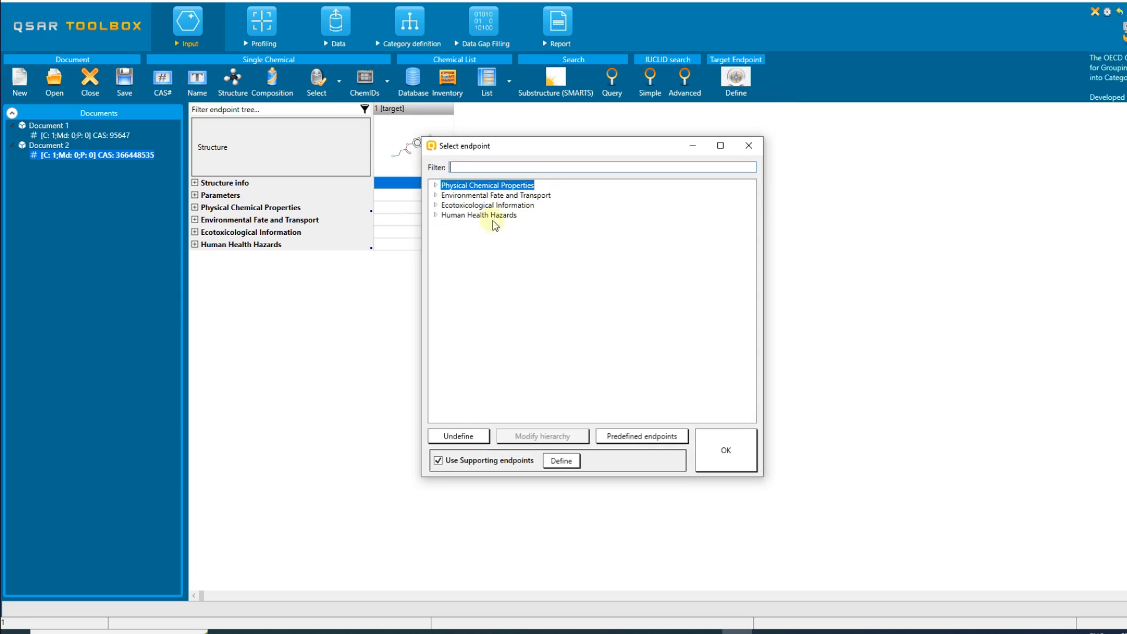
- Under Human Health Hazards > Sensitisation, choose Skin, in Vivo, LLNA as the assay
click(434, 215)
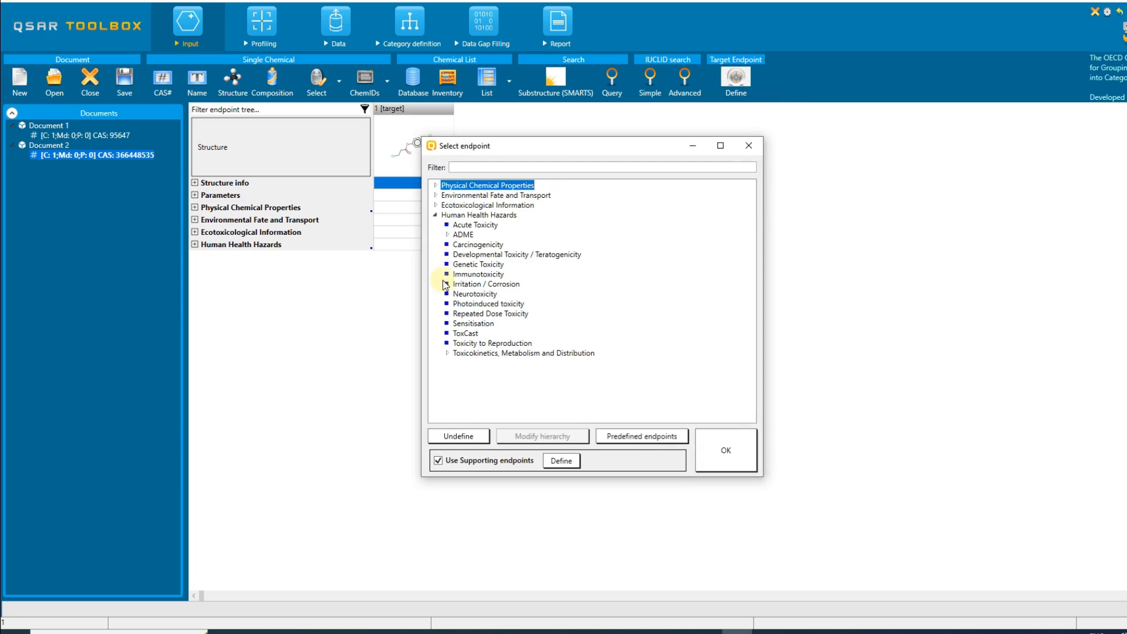
click(473, 323)
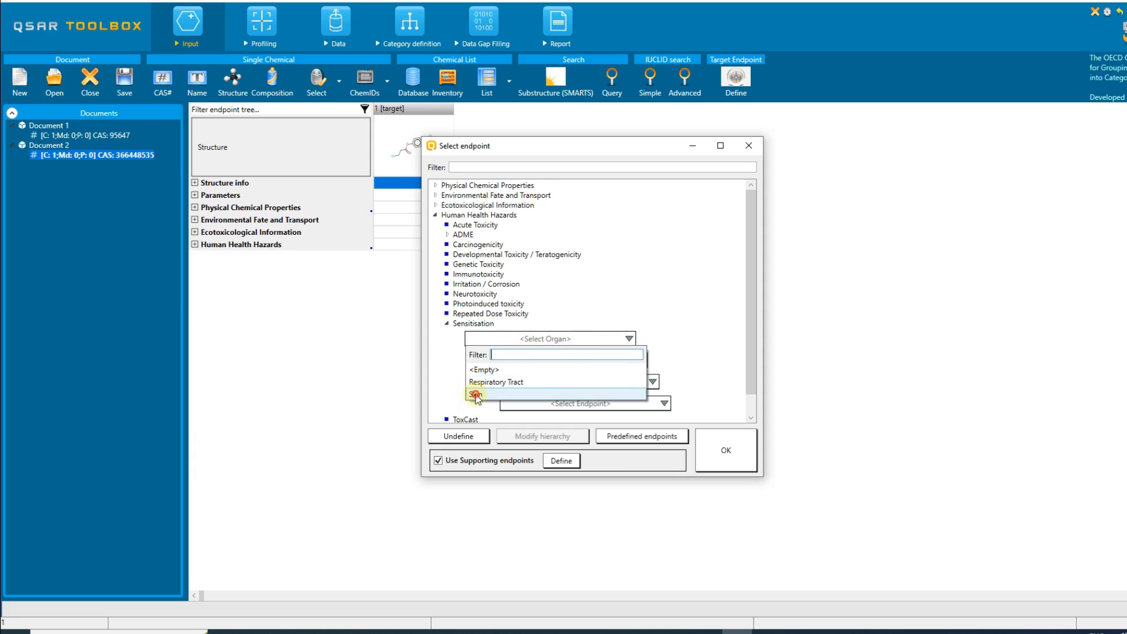
click(475, 395)
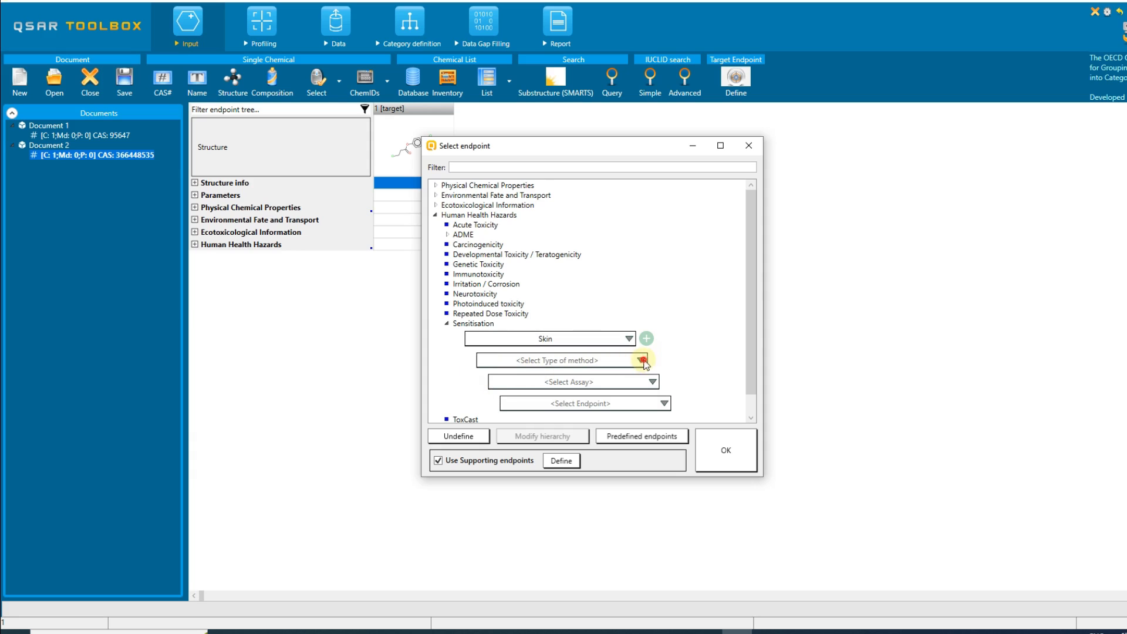
click(561, 360)
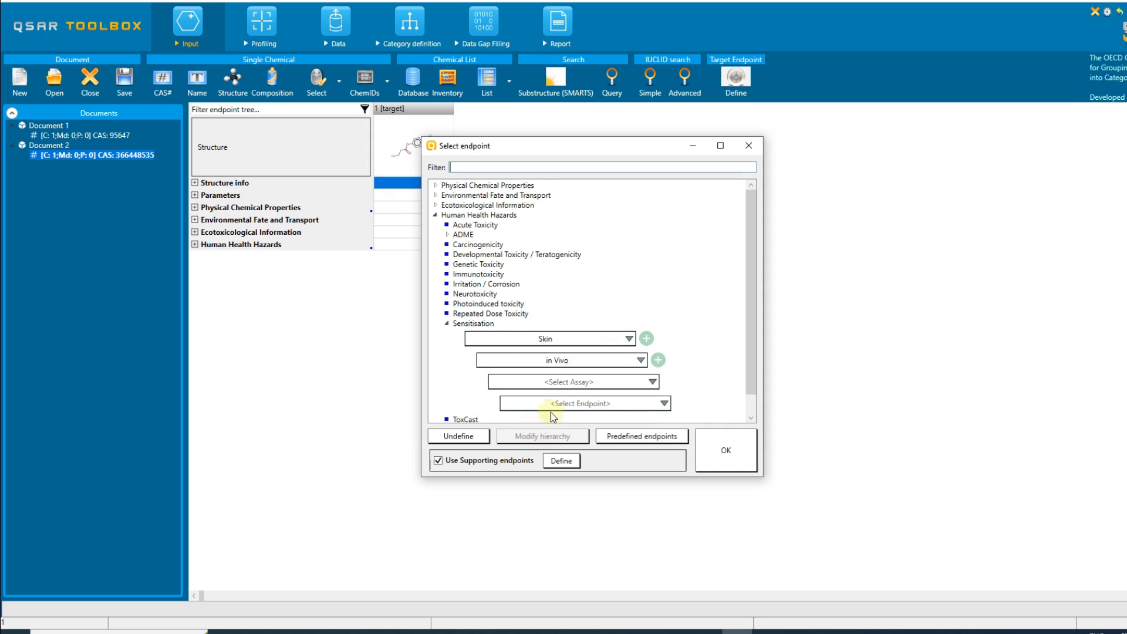
click(655, 382)
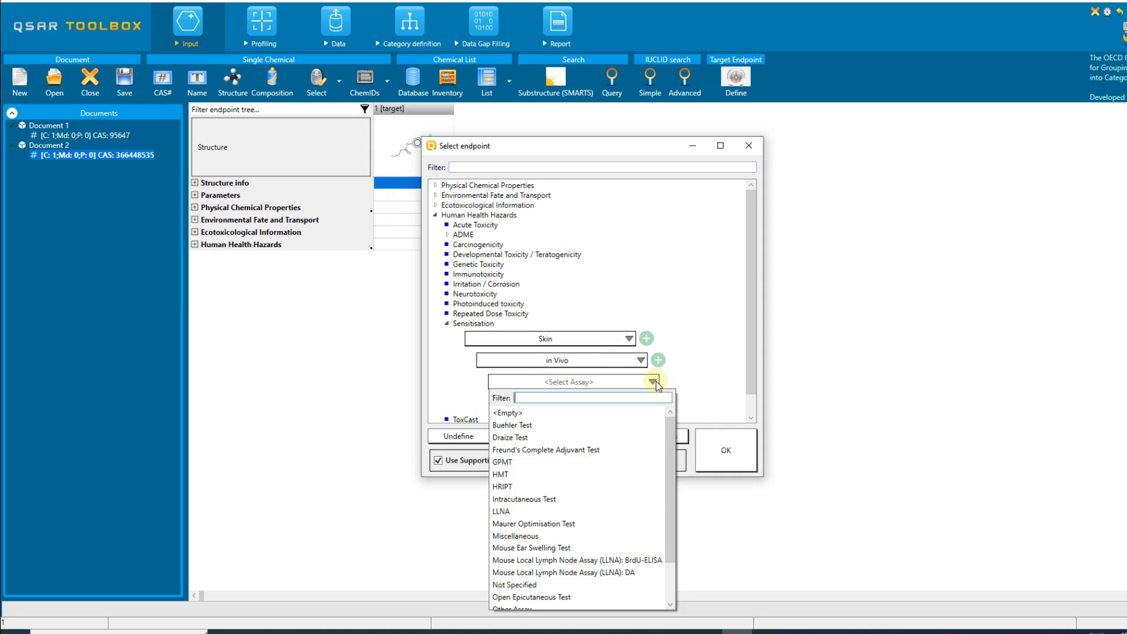
click(500, 510)
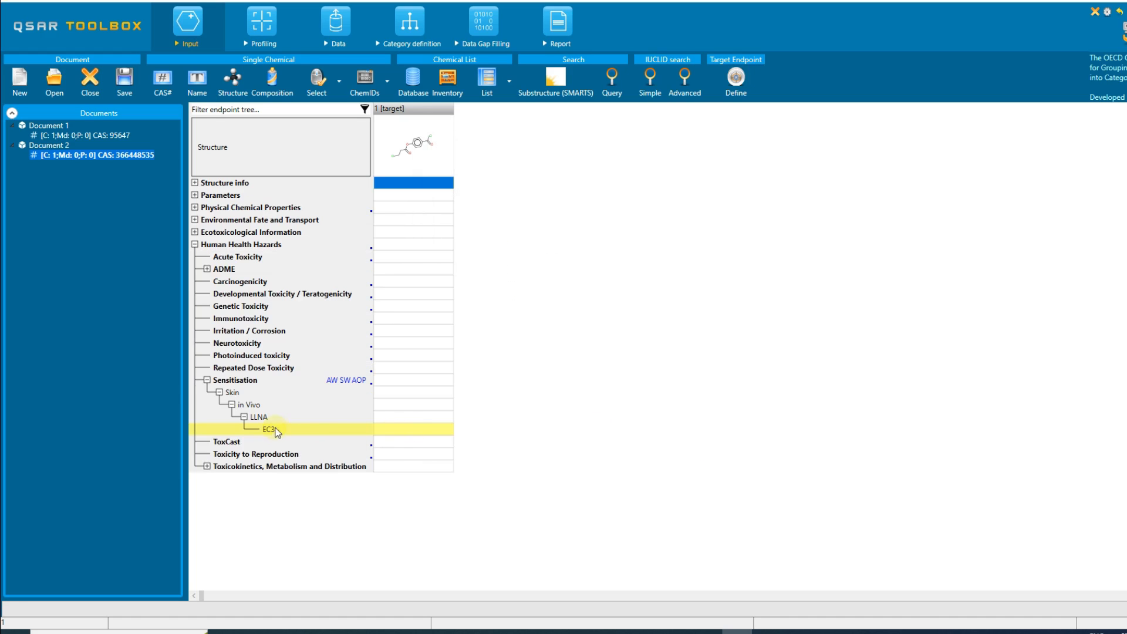
mouse_move(382, 439)
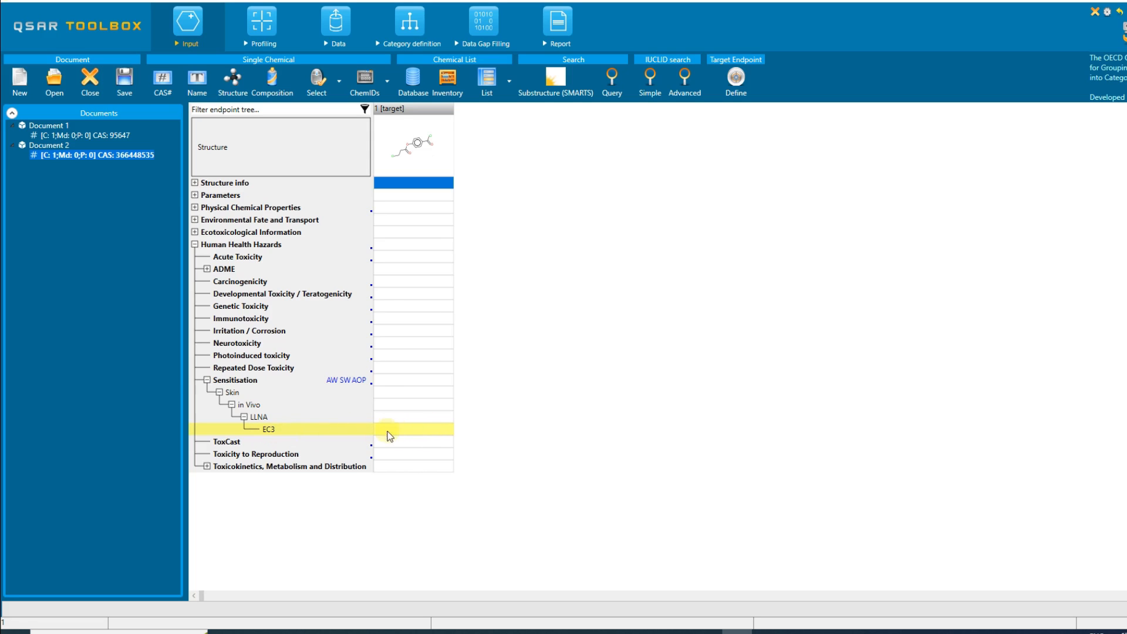
- Switch Document 2 to the Data module, keeping its LLNA EC3 skin sensitisation target selected
click(334, 21)
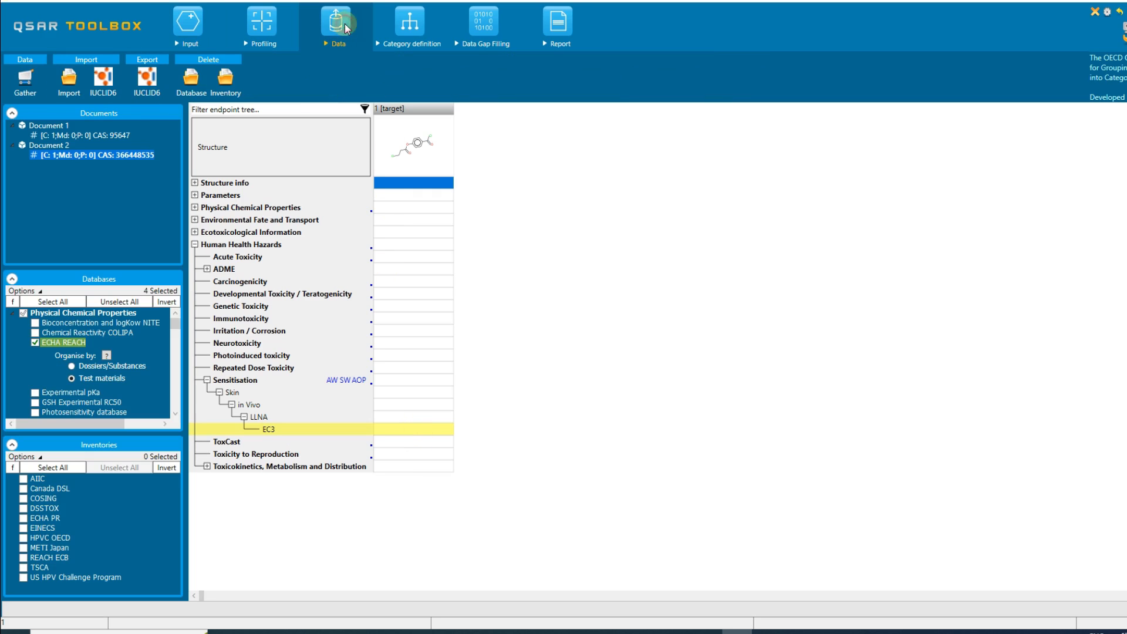
click(261, 27)
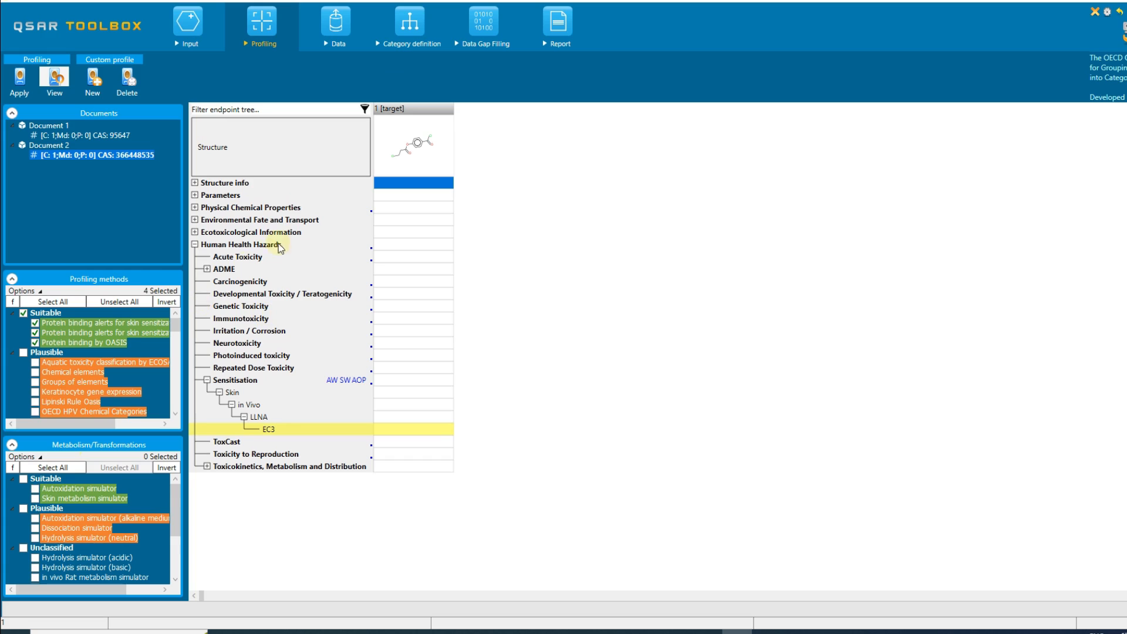
click(335, 21)
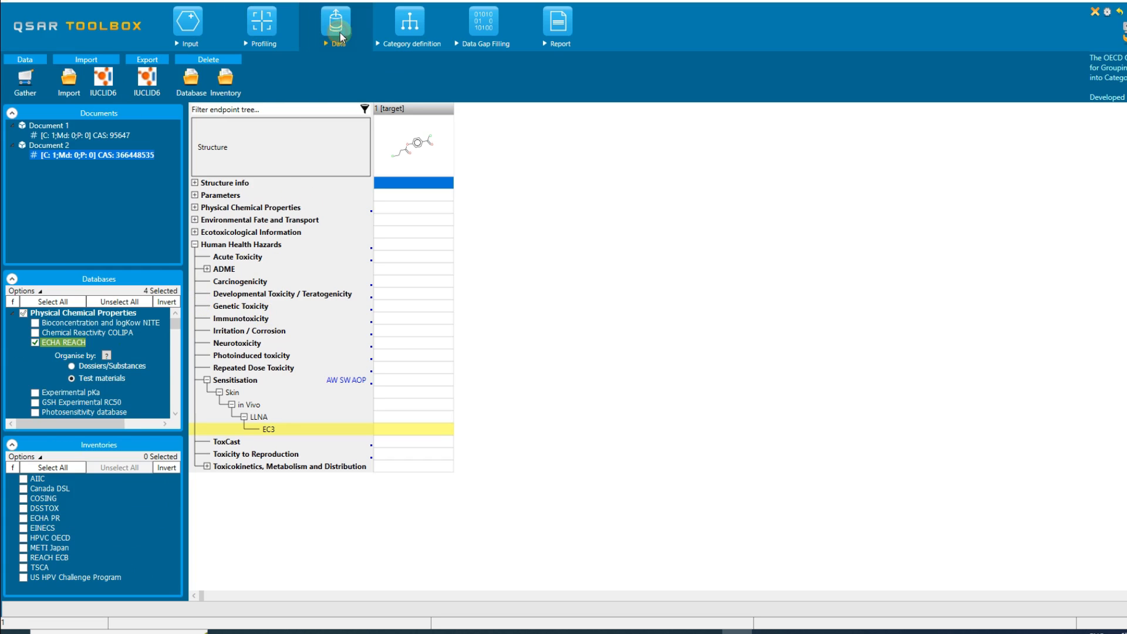
mouse_move(466, 473)
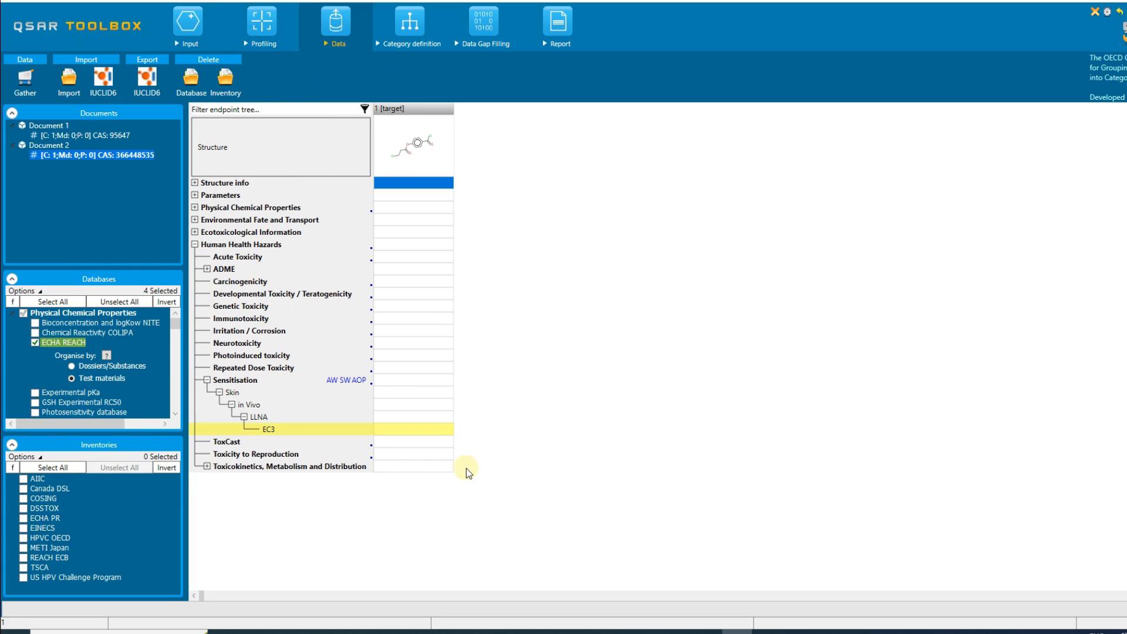
mouse_move(465, 469)
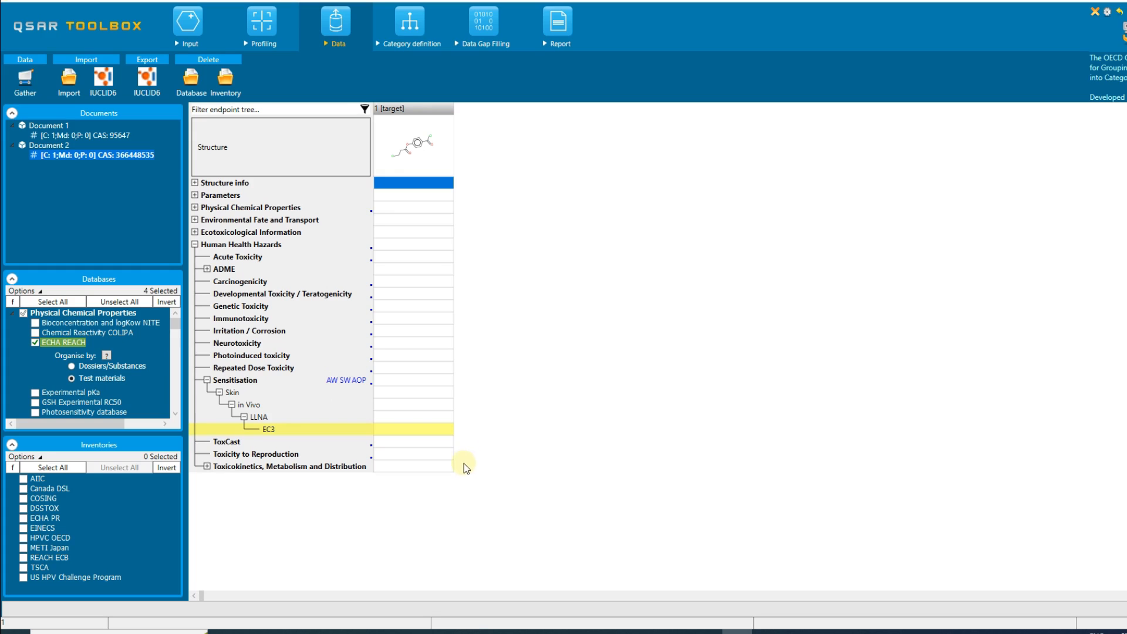
mouse_move(425, 437)
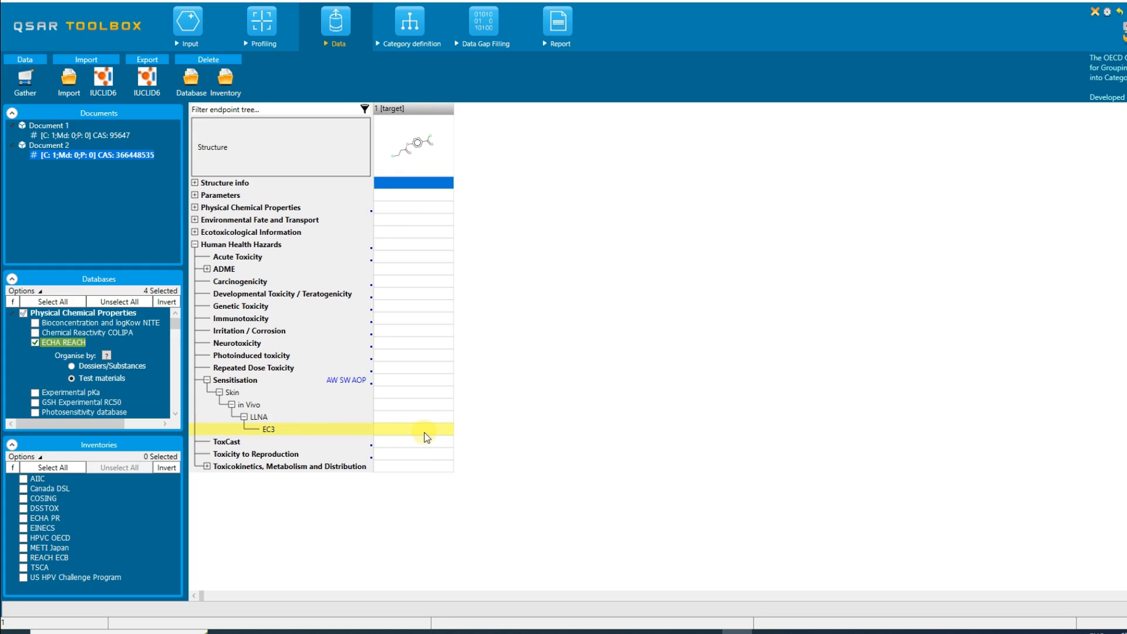